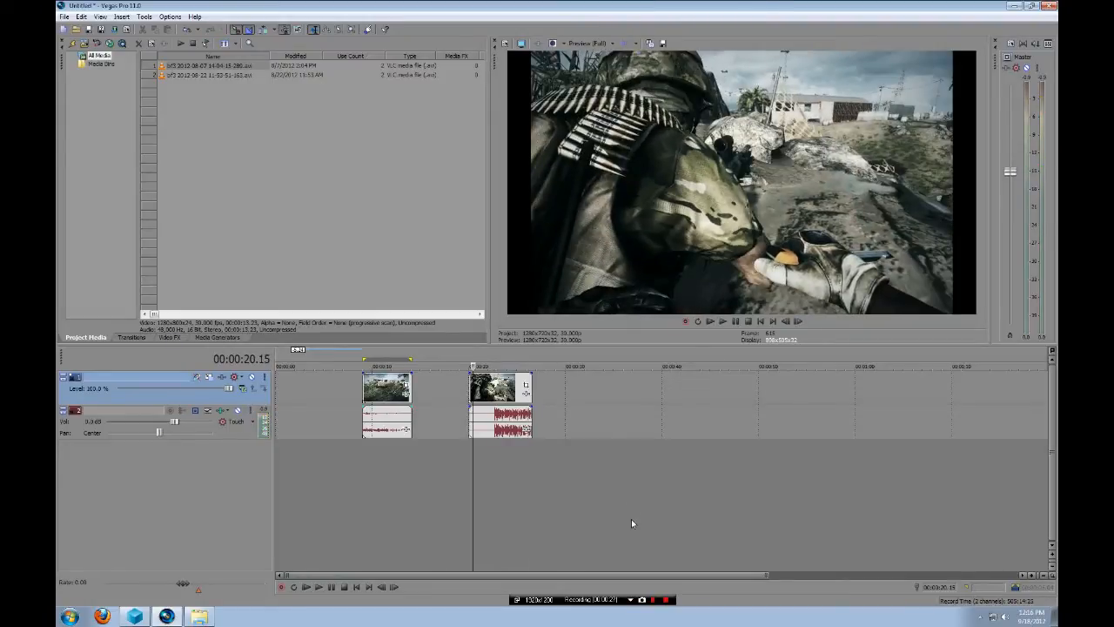
pyautogui.moveTo(631, 509)
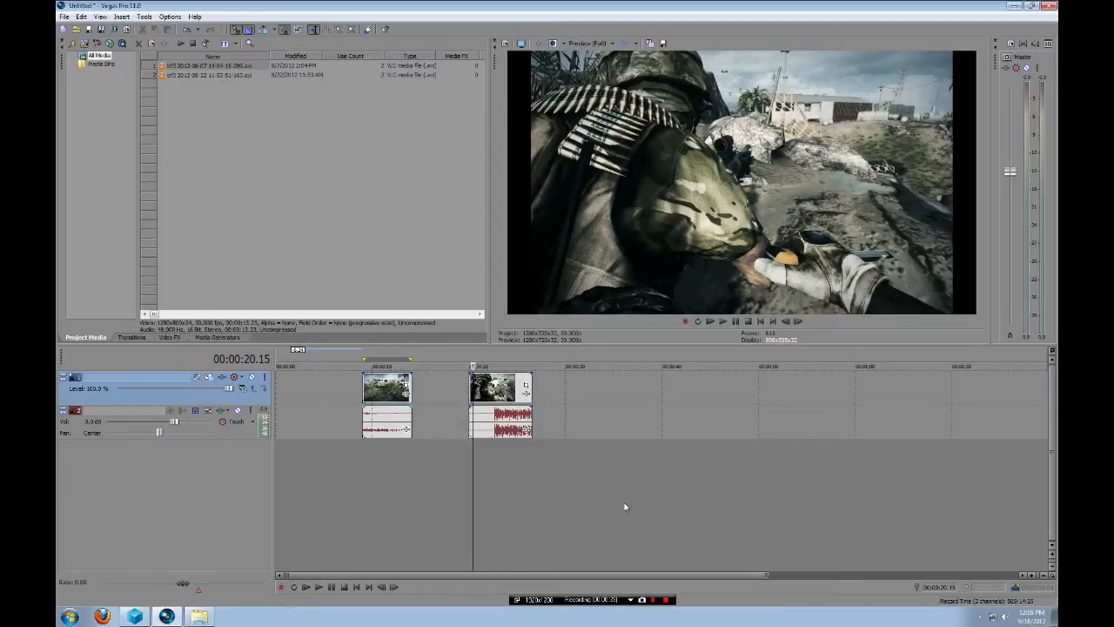
pyautogui.moveTo(234, 377)
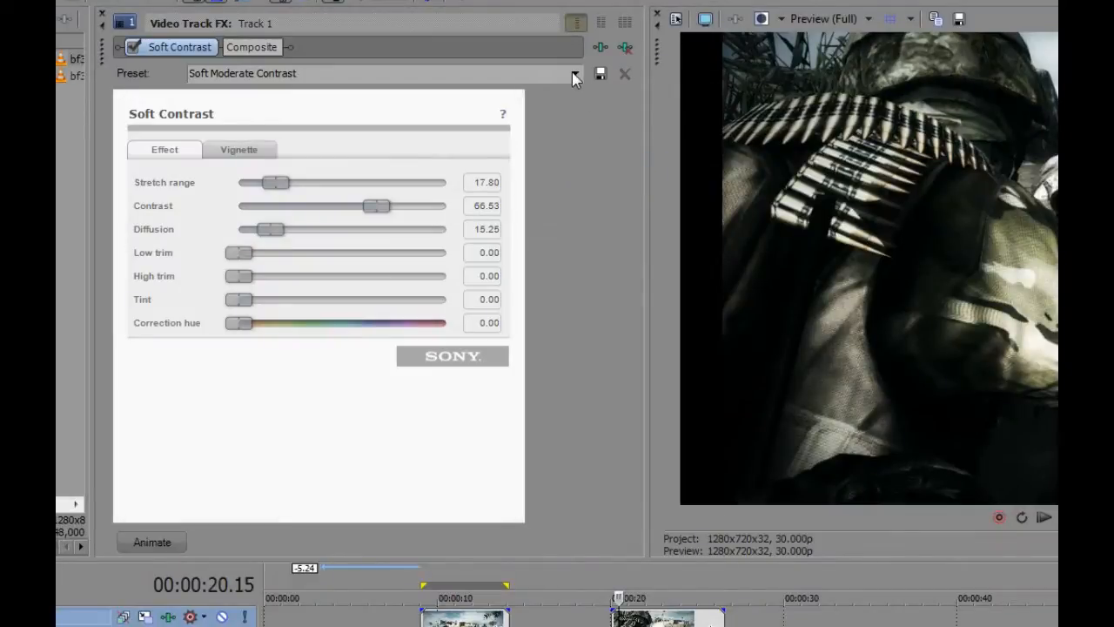
# - Apply the Custom - BF3 Cinematics preset to Track 1's Soft Contrast and review its Vignette settings
pyautogui.click(573, 73)
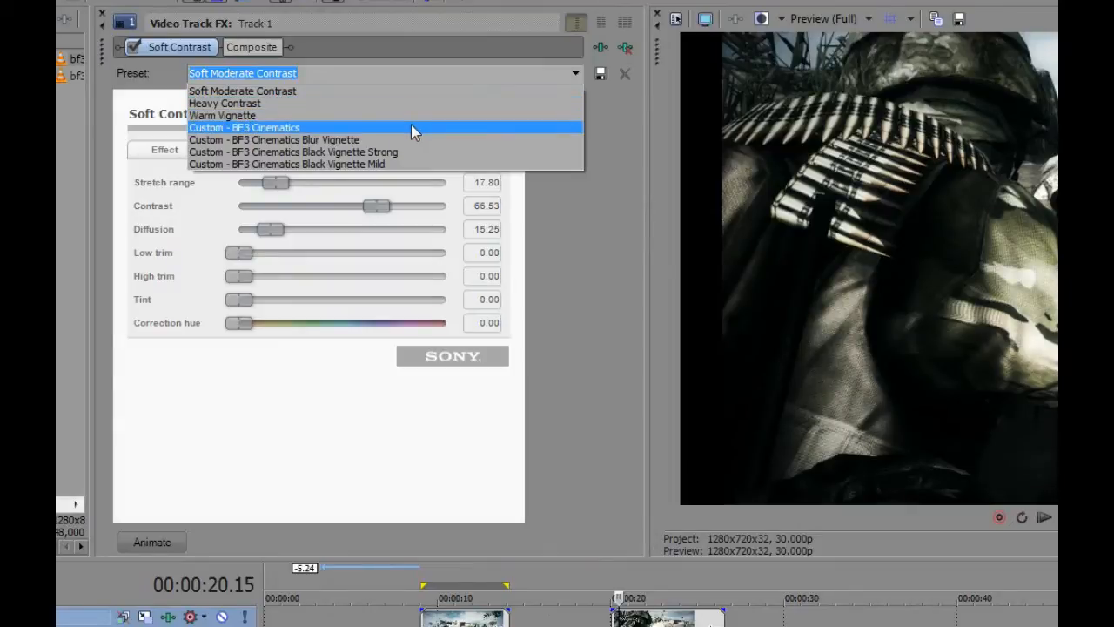
pyautogui.click(244, 127)
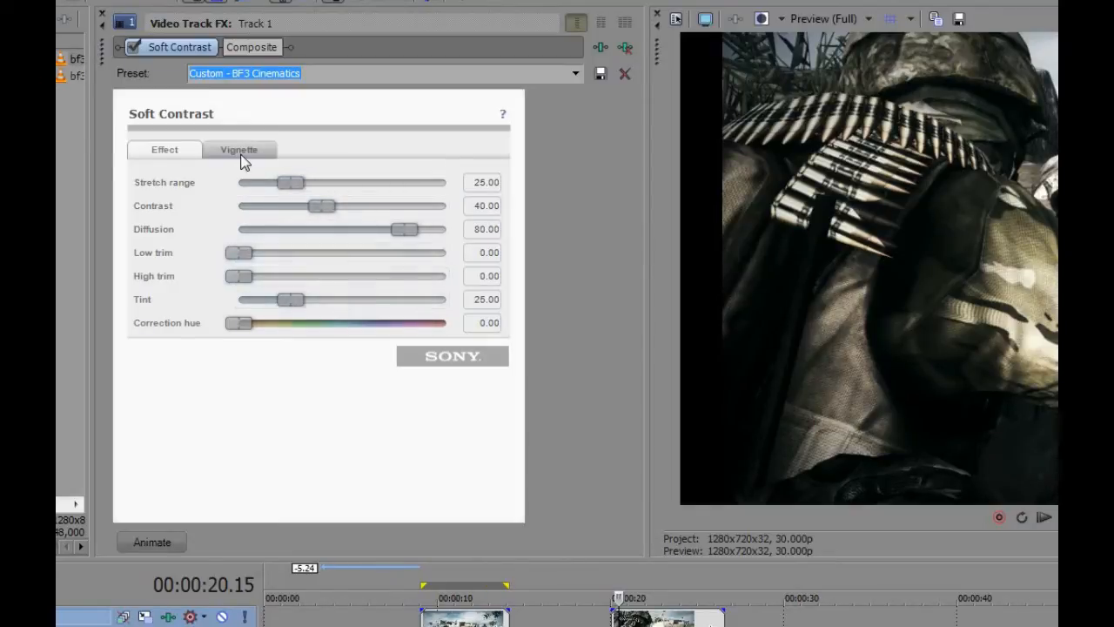
pyautogui.click(239, 149)
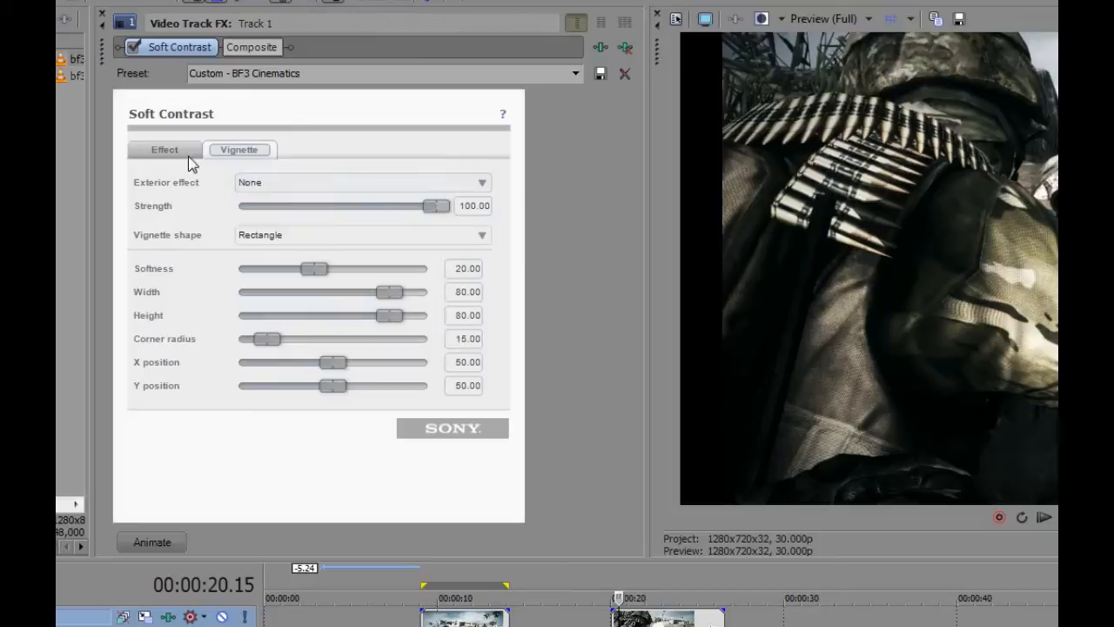
pyautogui.click(164, 149)
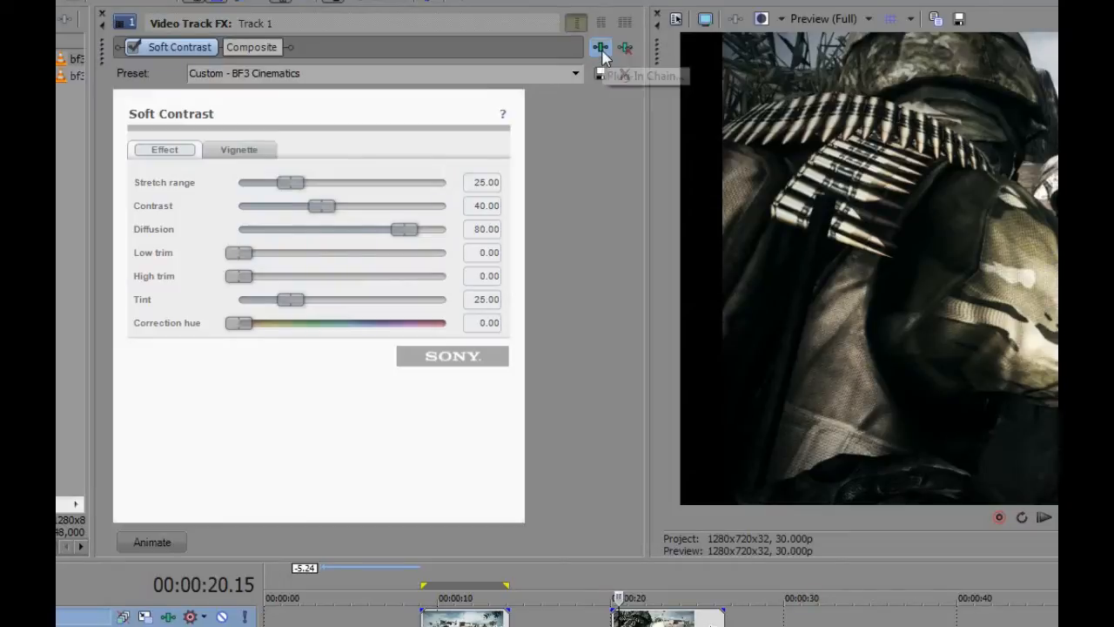
# - Add Sony Color Corrector (Secondary) to Track 1, trying Boost Mids before settling on BF3 Custom
pyautogui.click(600, 47)
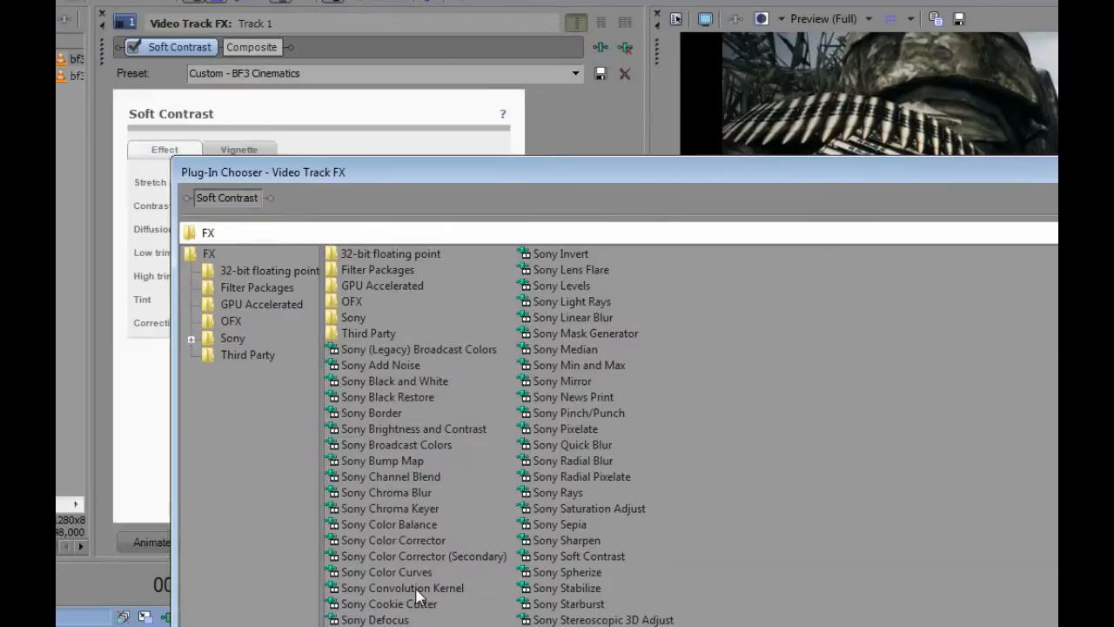
pyautogui.click(424, 555)
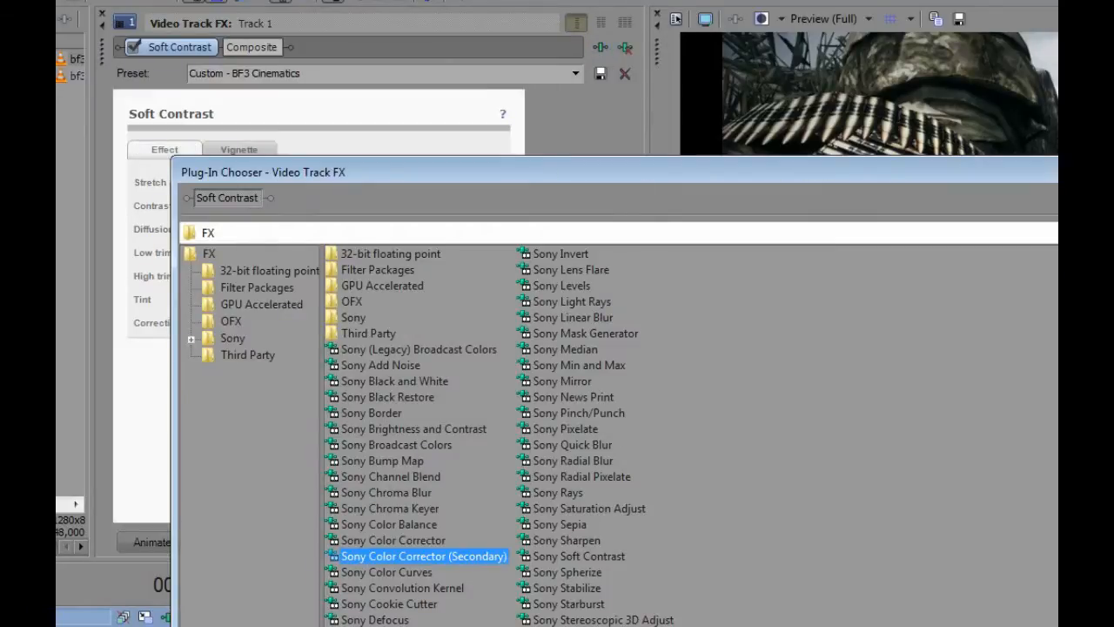
pyautogui.doubleClick(423, 555)
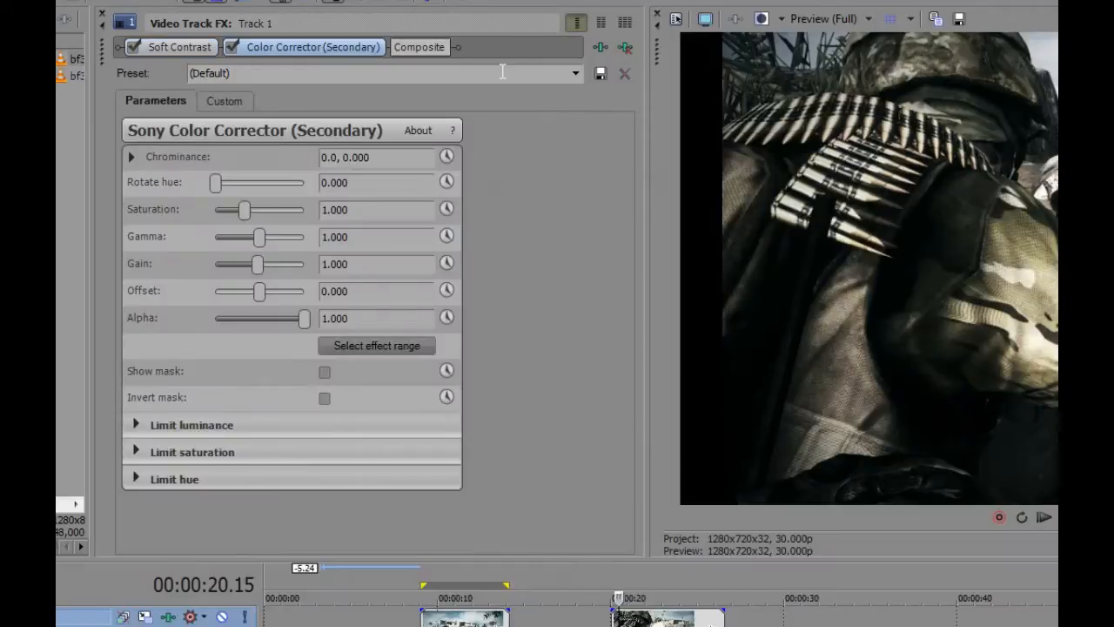
pyautogui.click(573, 73)
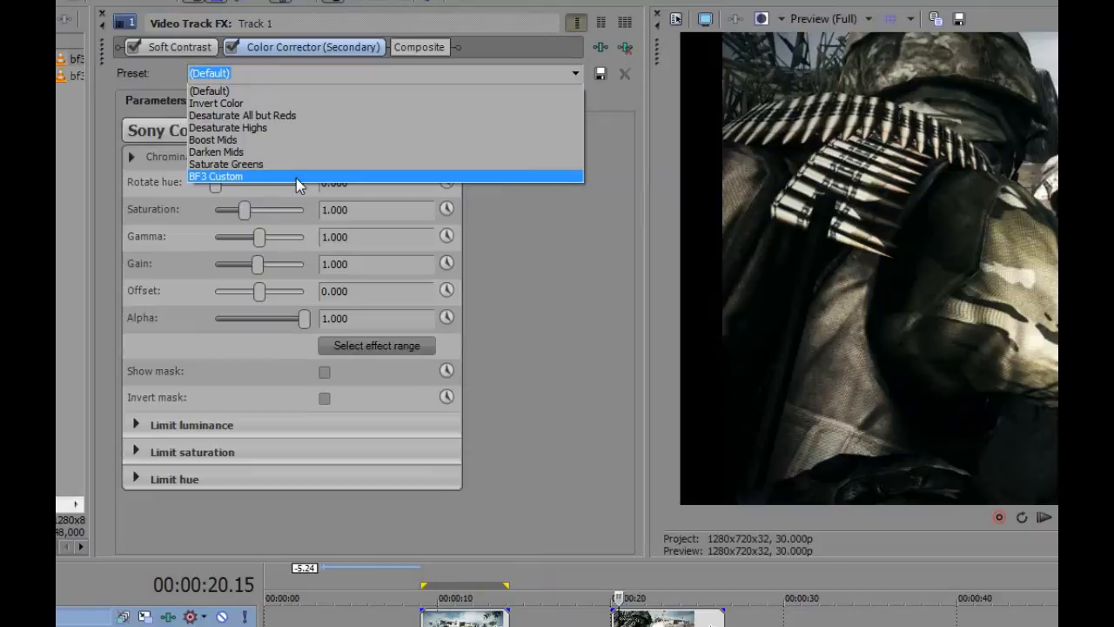
pyautogui.moveTo(299, 139)
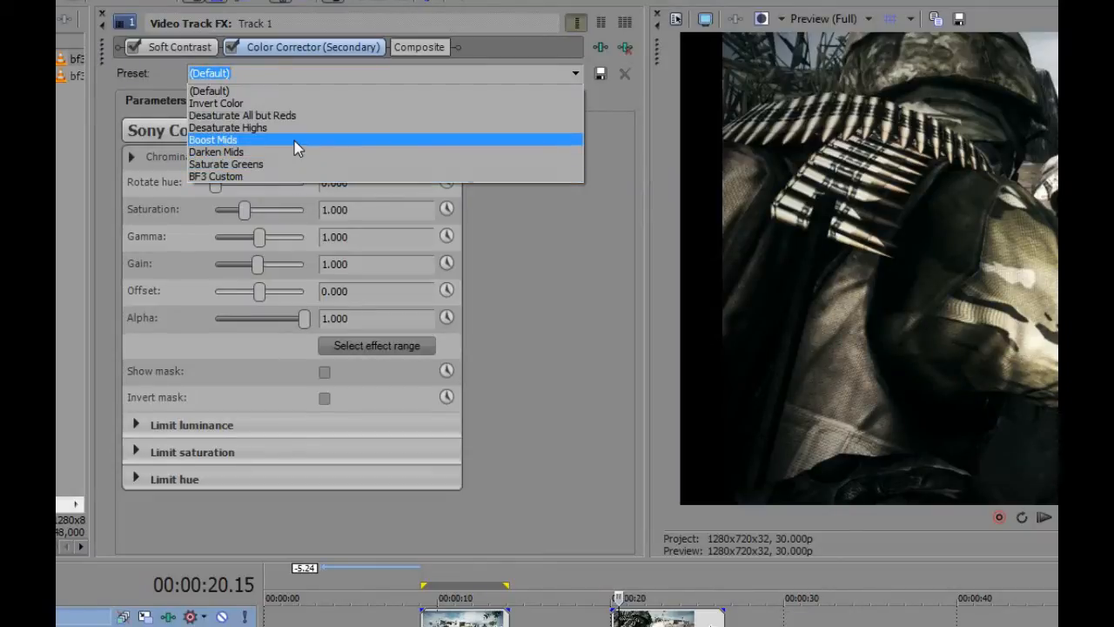
pyautogui.click(212, 139)
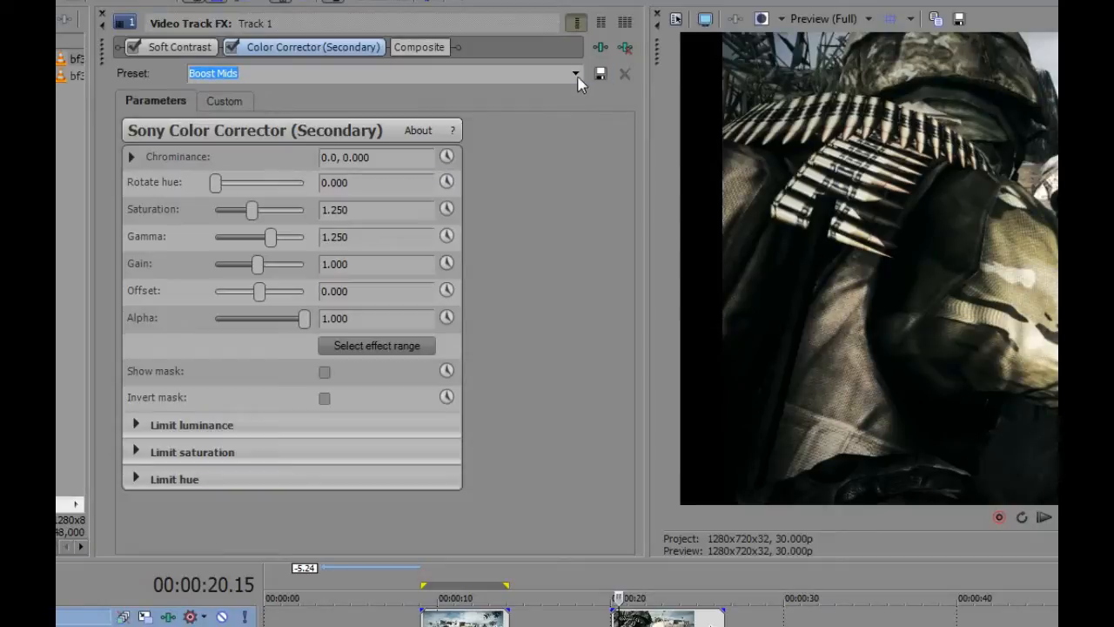
pyautogui.click(575, 73)
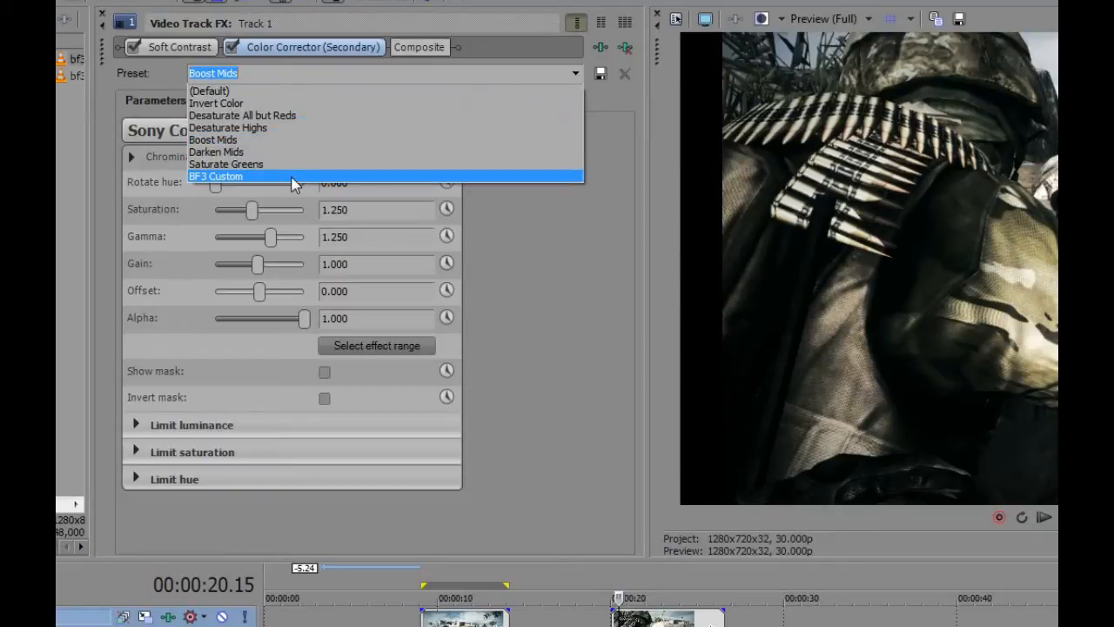
pyautogui.click(215, 176)
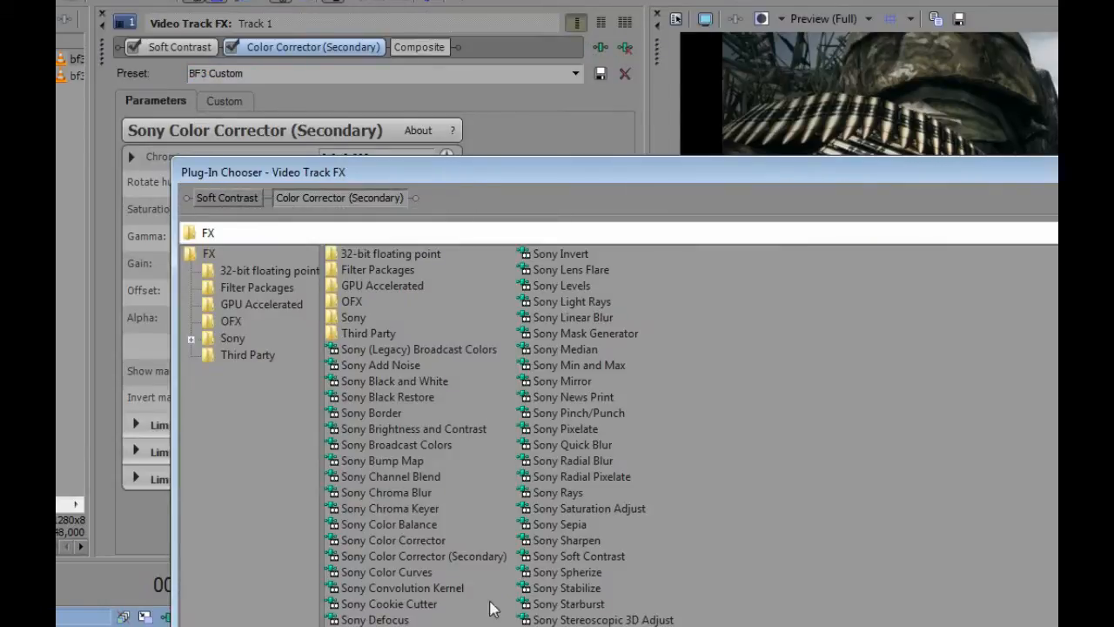
# - Add two Sony Color Curves effects and set the first to the Warm Colors 2 preset
pyautogui.doubleClick(387, 572)
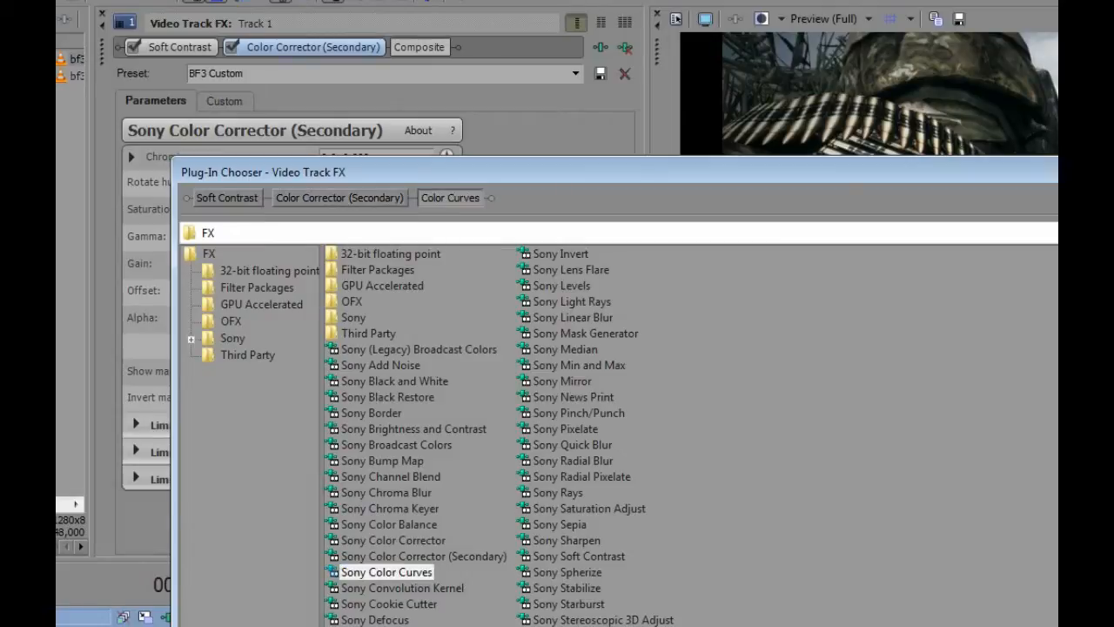
pyautogui.doubleClick(387, 572)
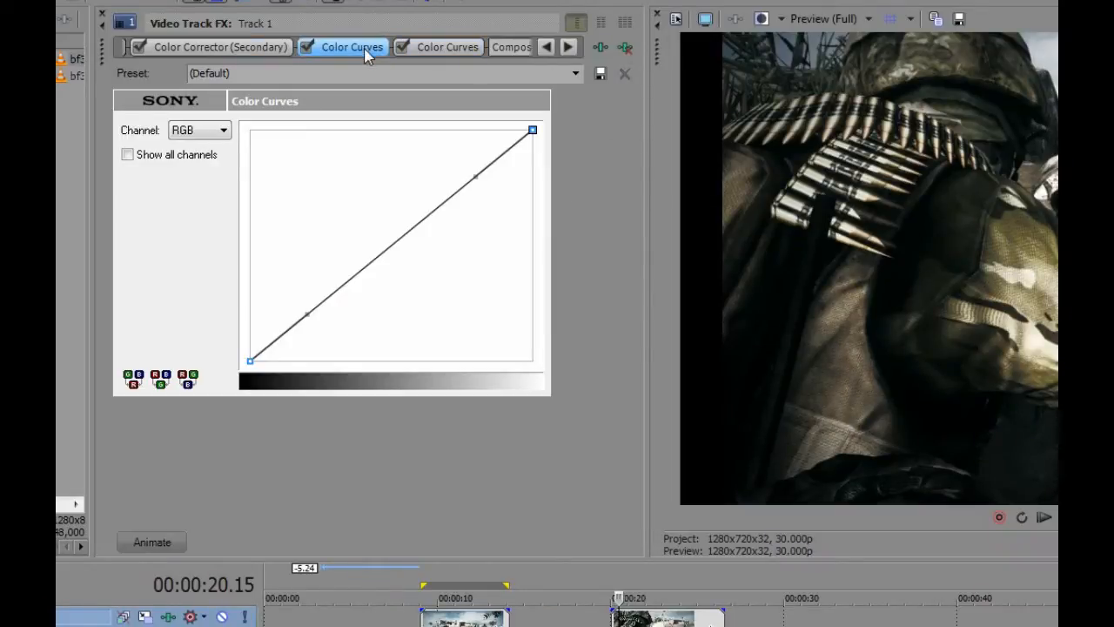
pyautogui.click(575, 73)
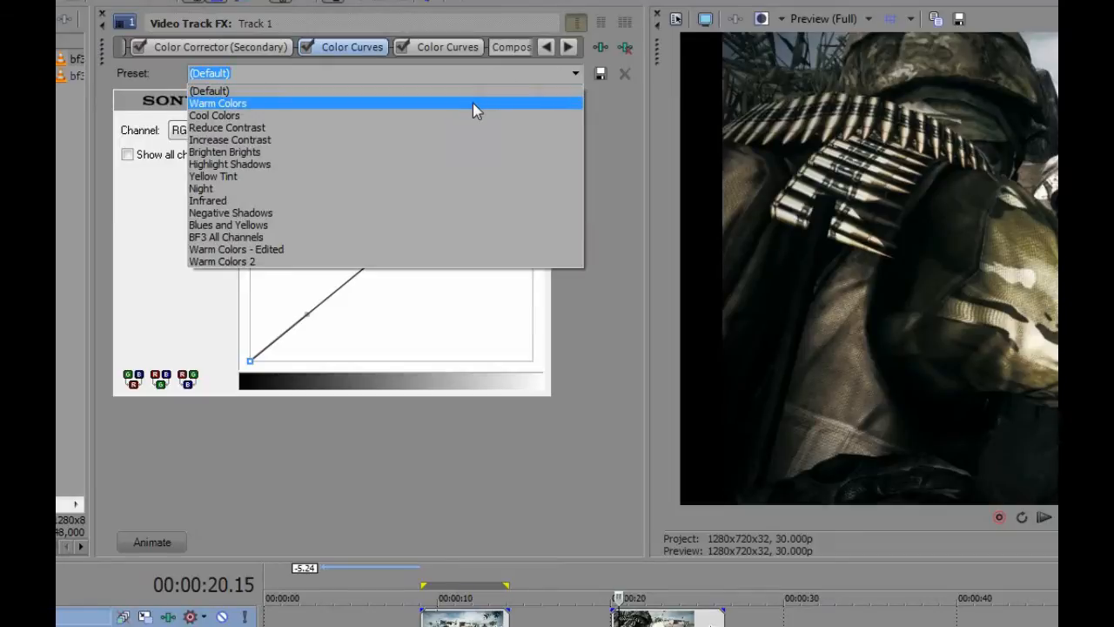
pyautogui.click(217, 103)
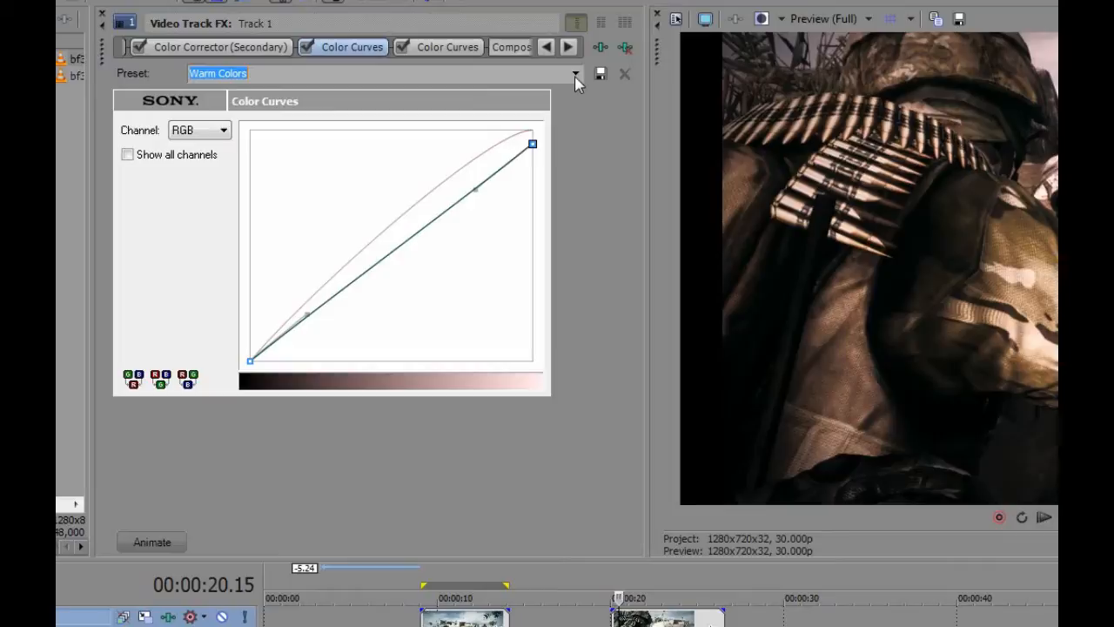
pyautogui.click(574, 73)
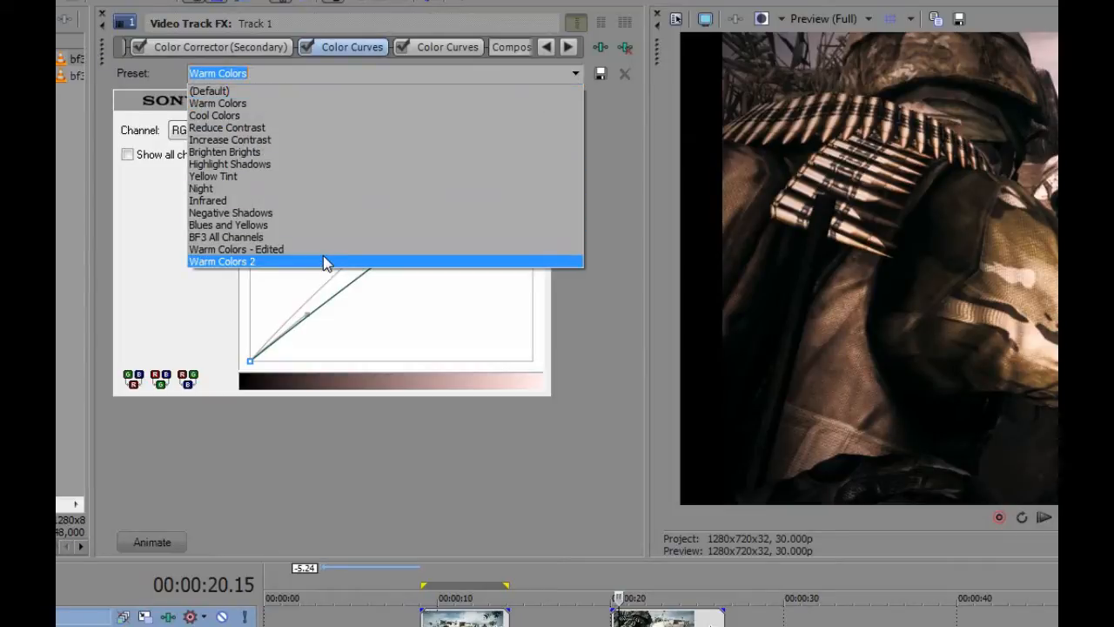
pyautogui.click(221, 261)
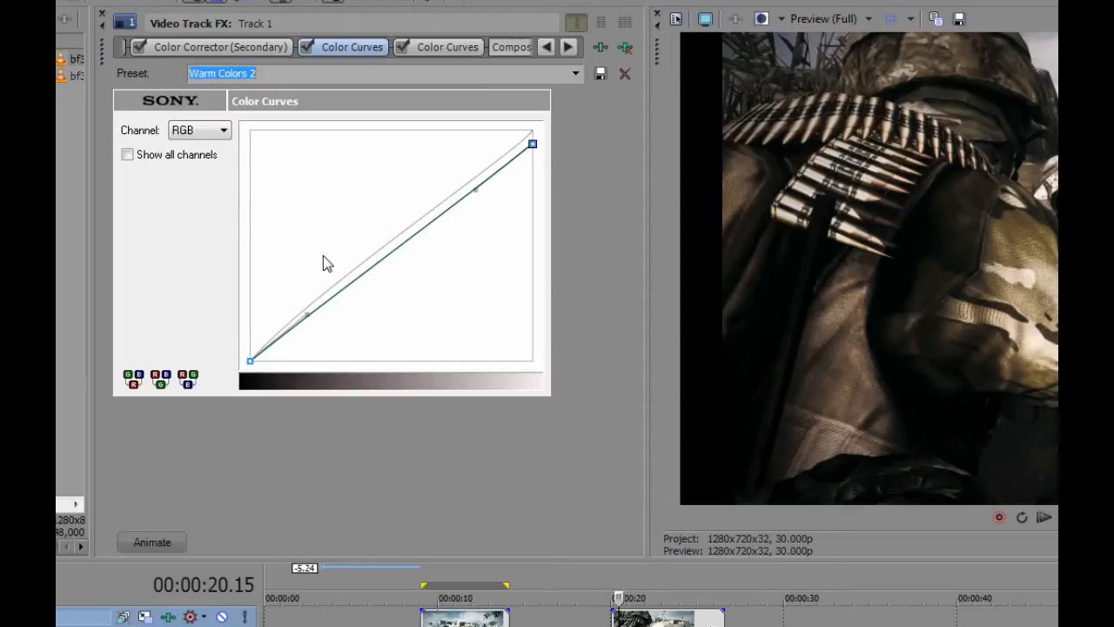
pyautogui.moveTo(390, 277)
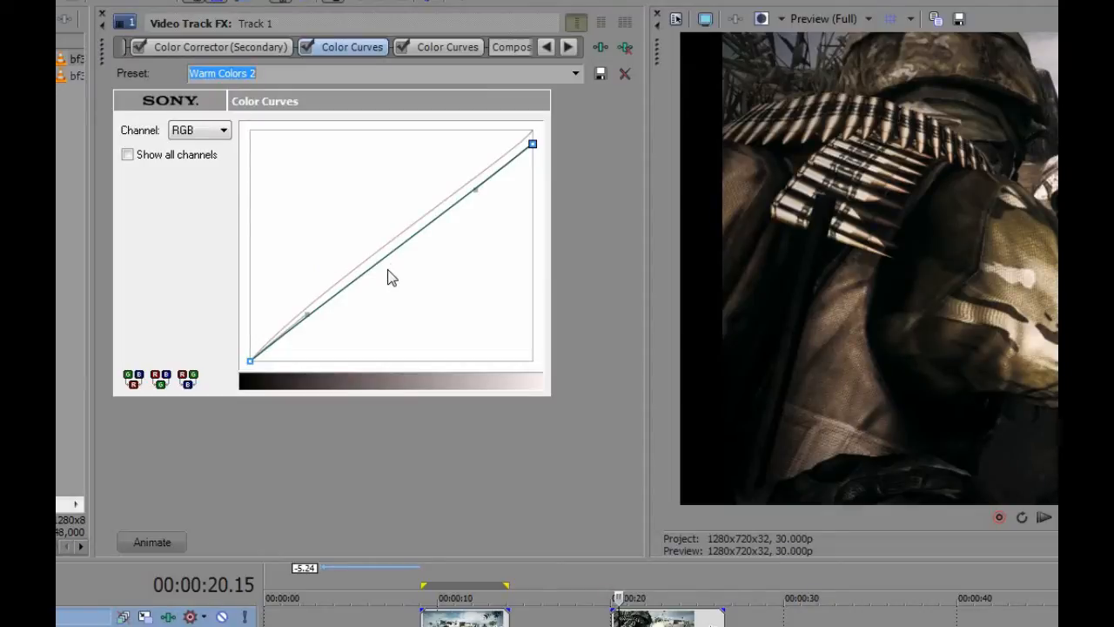
# - Set the second Color Curves effect to the BF3 All Channels preset
pyautogui.click(447, 46)
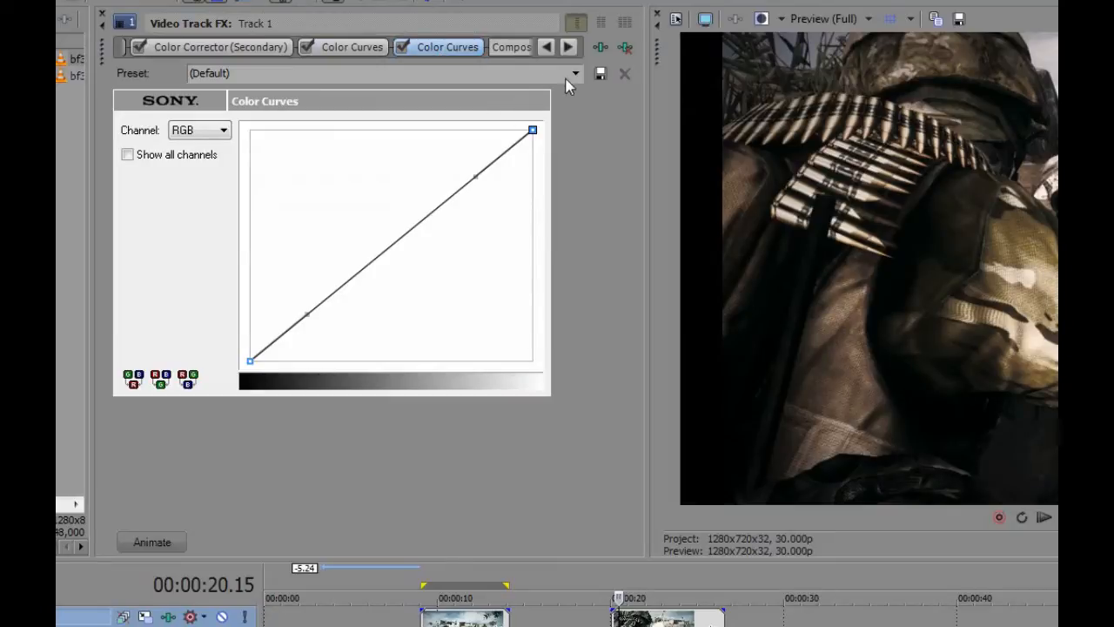
pyautogui.click(573, 73)
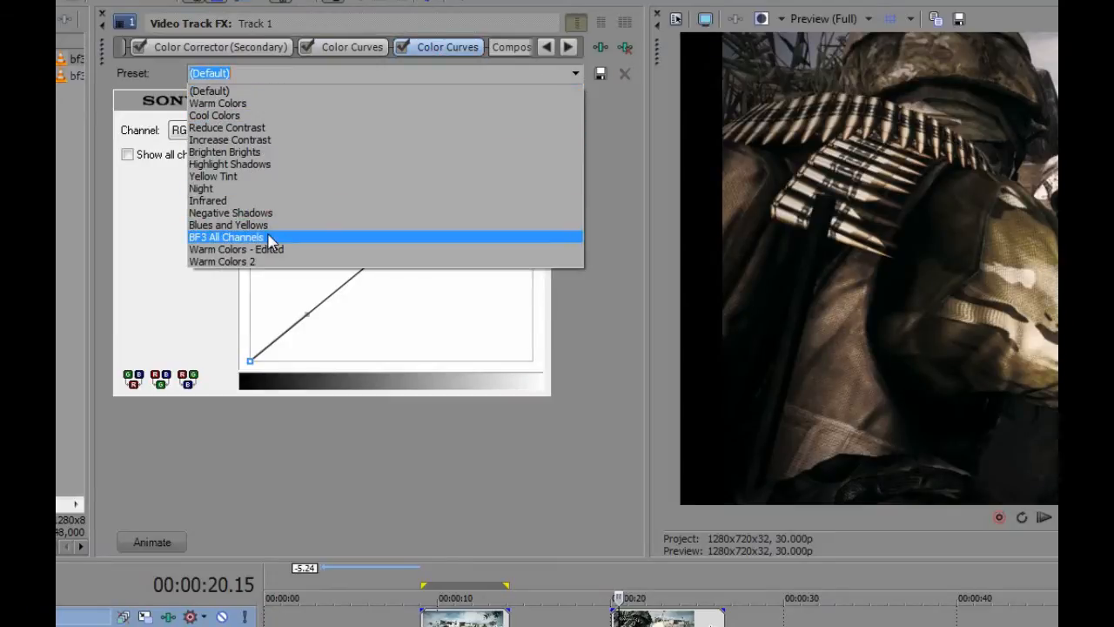
pyautogui.click(226, 237)
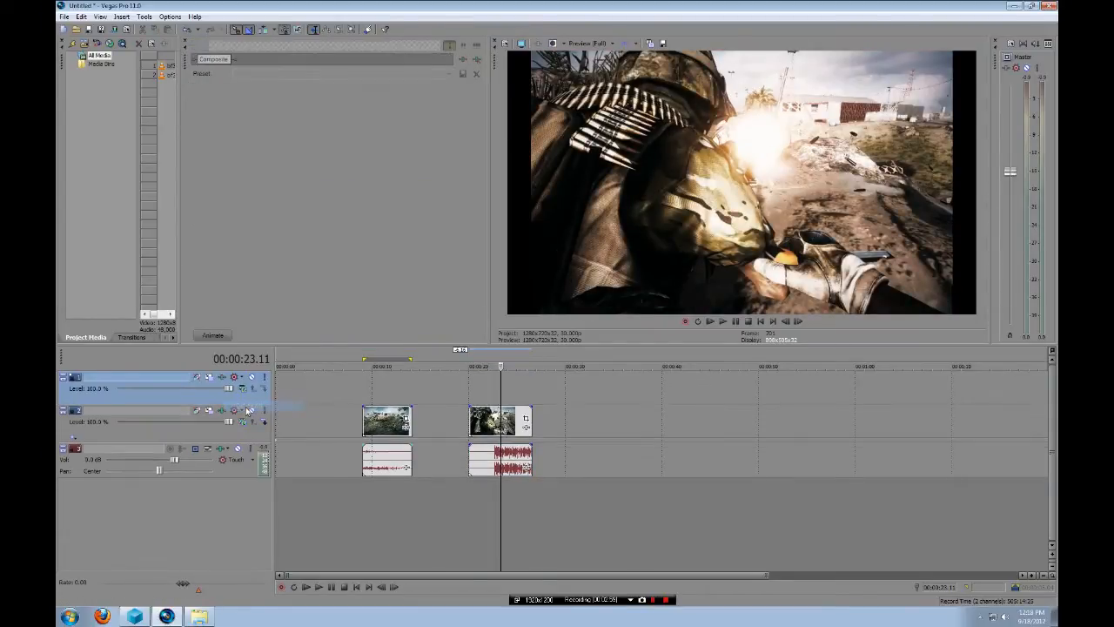
pyautogui.click(85, 336)
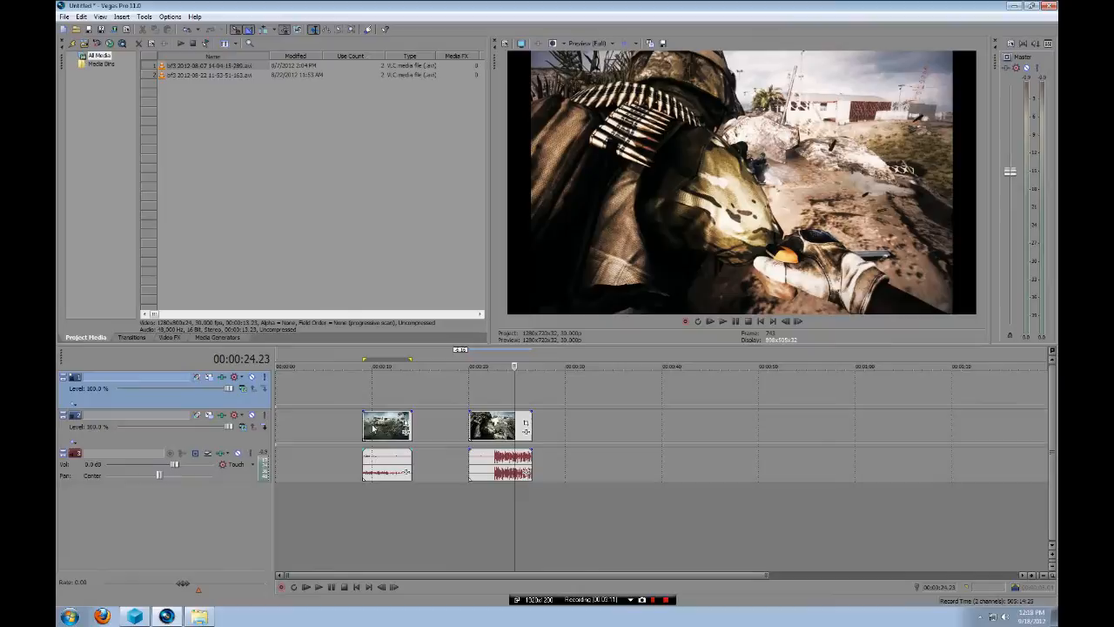
pyautogui.click(373, 366)
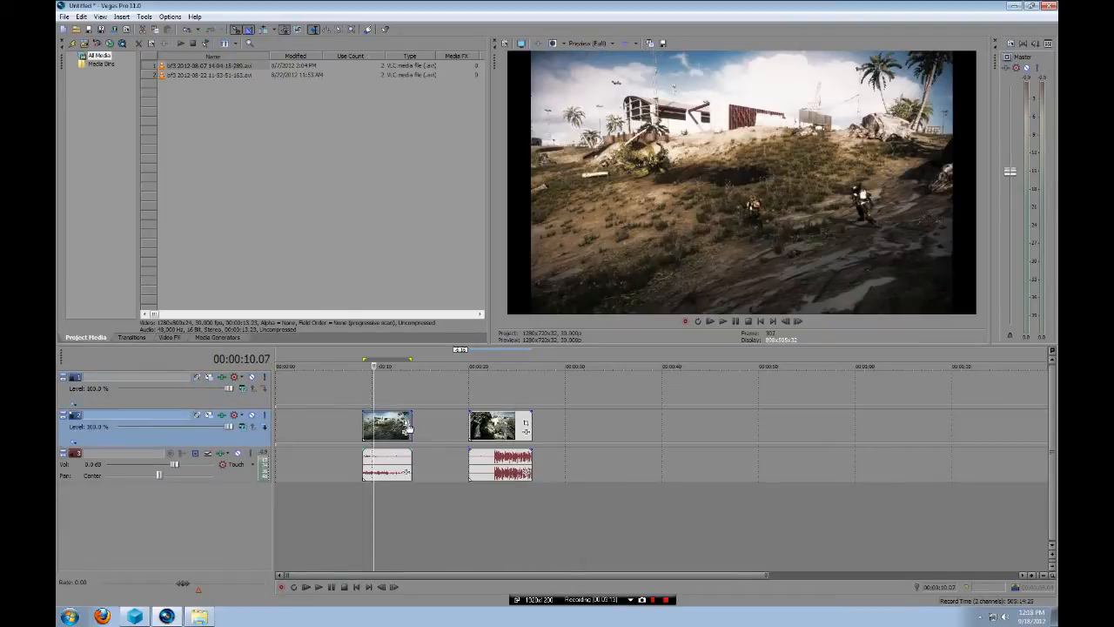
pyautogui.moveTo(405, 427)
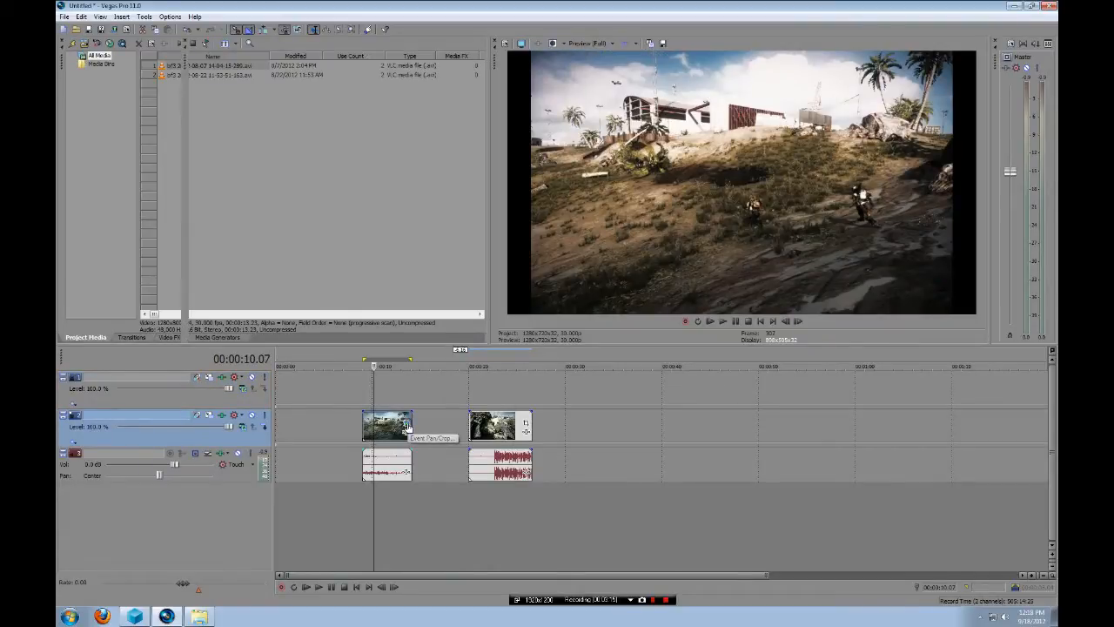
# - Apply the 1920x817 2.35:1 Anamorphic Crop preset to the first clip's Pan/Crop
pyautogui.click(405, 426)
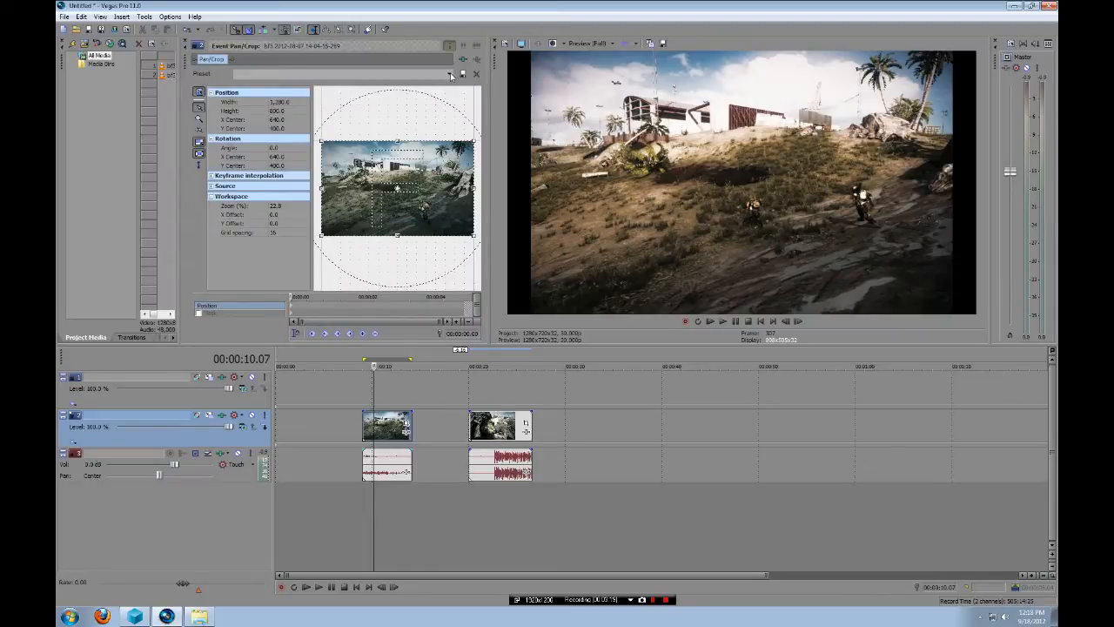
pyautogui.click(451, 74)
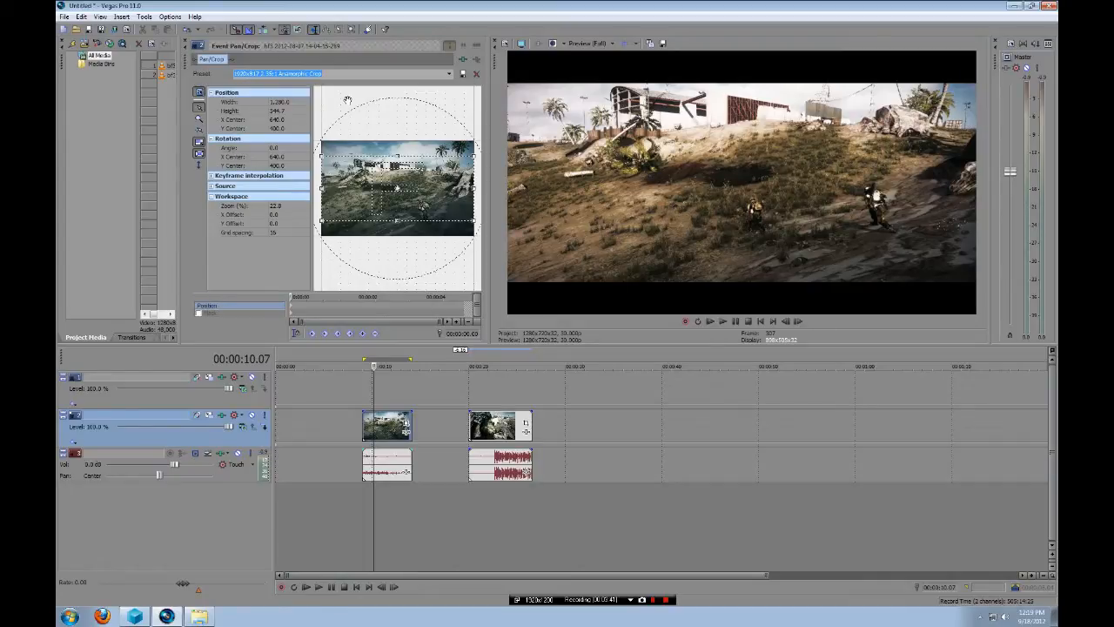
pyautogui.tripleClick(278, 102)
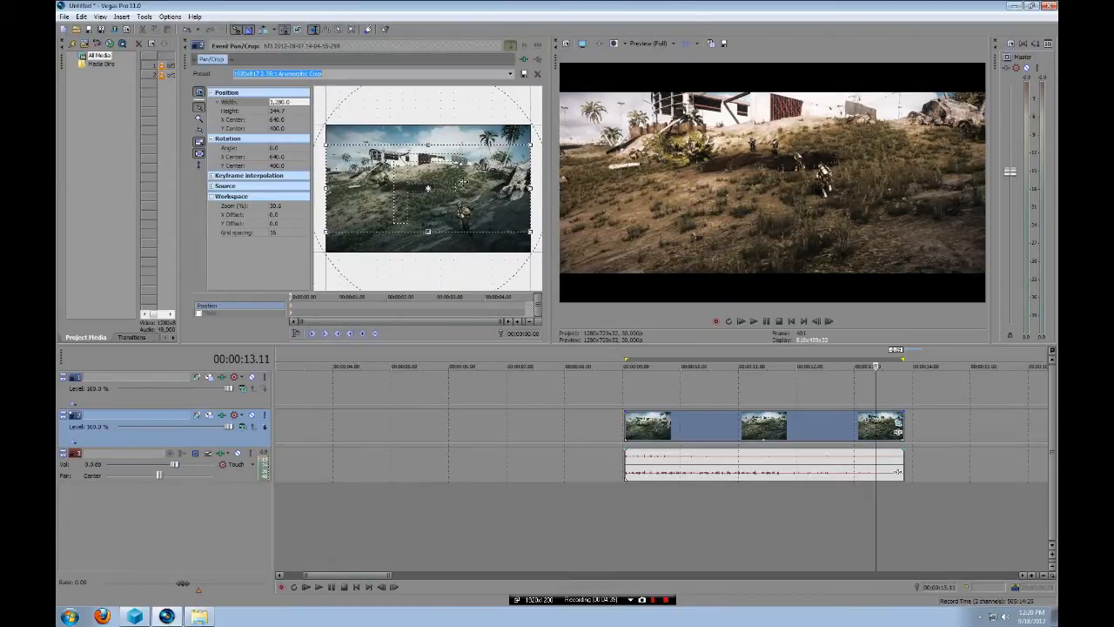
# - Move the first clip's crop box up, Y Center 400 to 370.5, and preview
pyautogui.moveTo(427, 200); pyautogui.dragTo(427, 179)
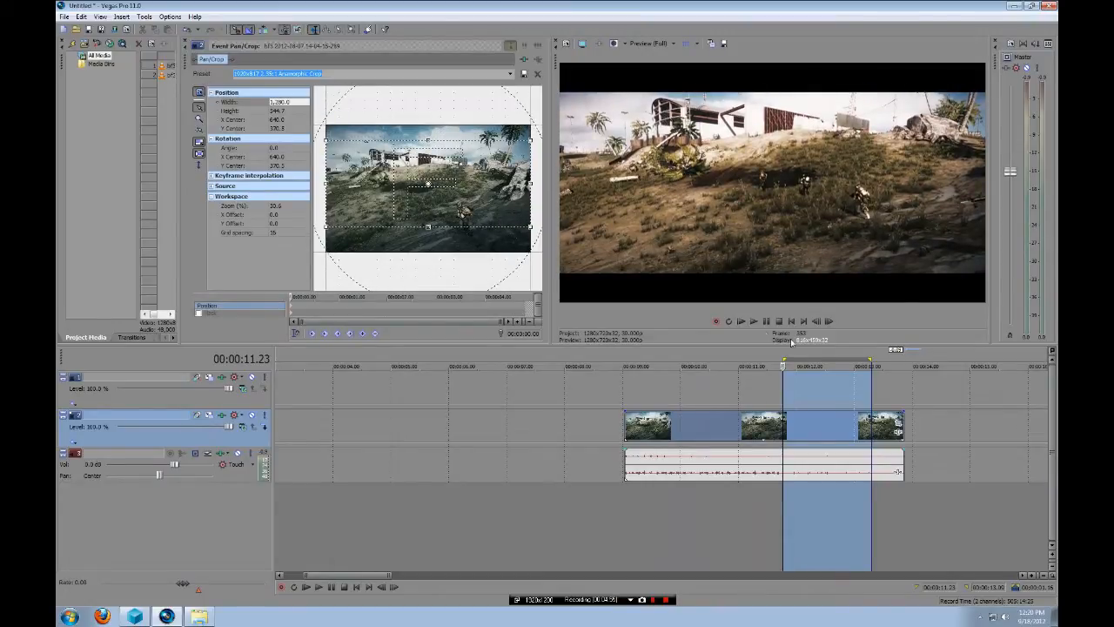
pyautogui.click(724, 365)
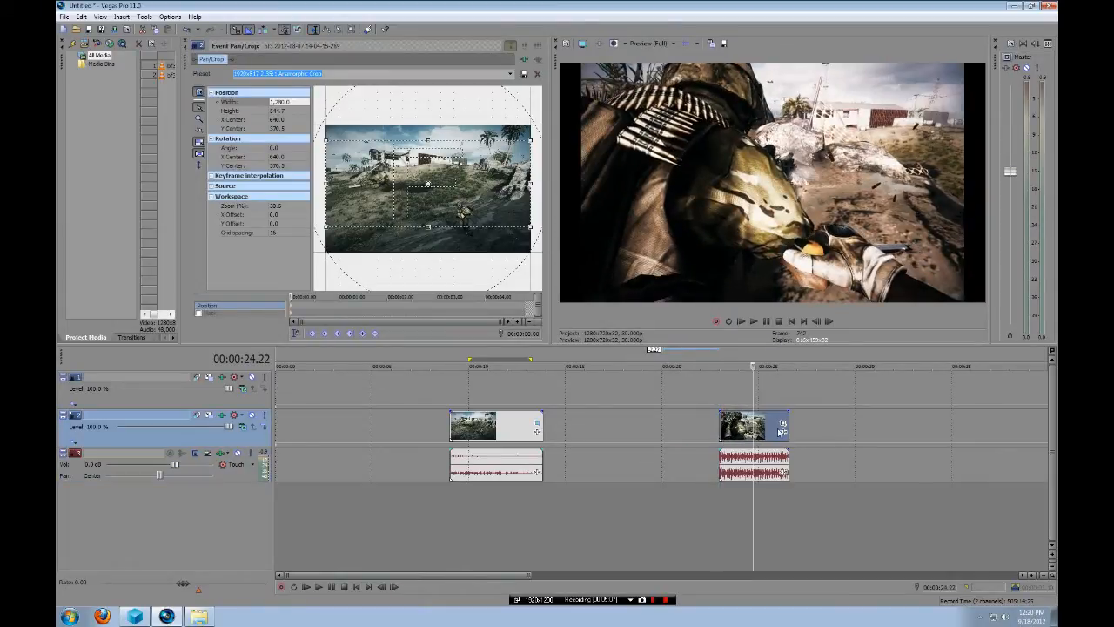
pyautogui.moveTo(781, 425)
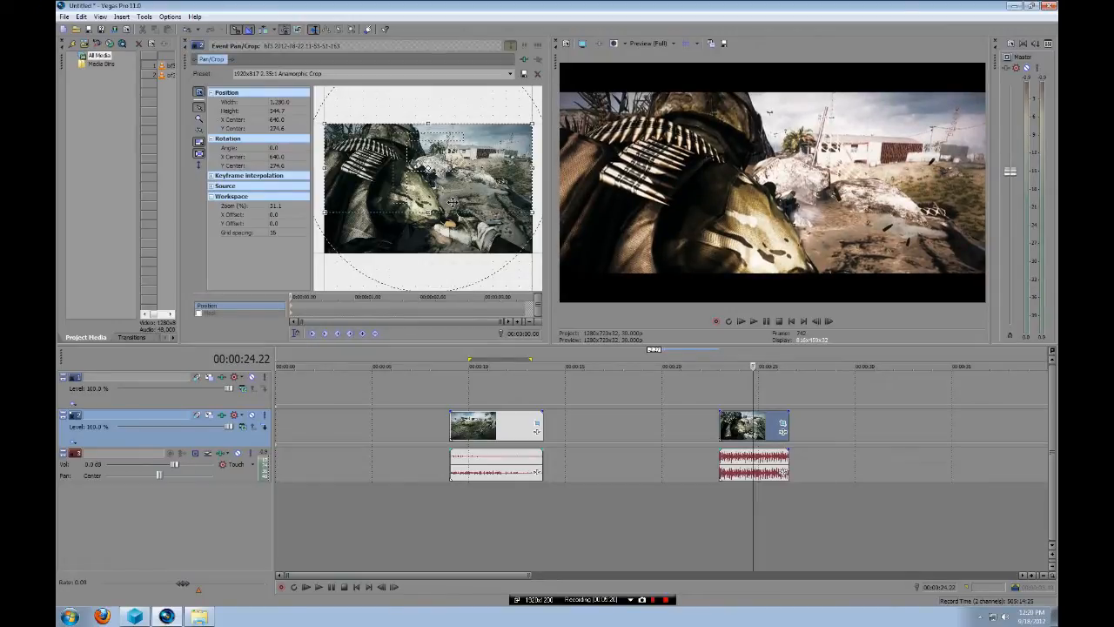
pyautogui.moveTo(840, 276)
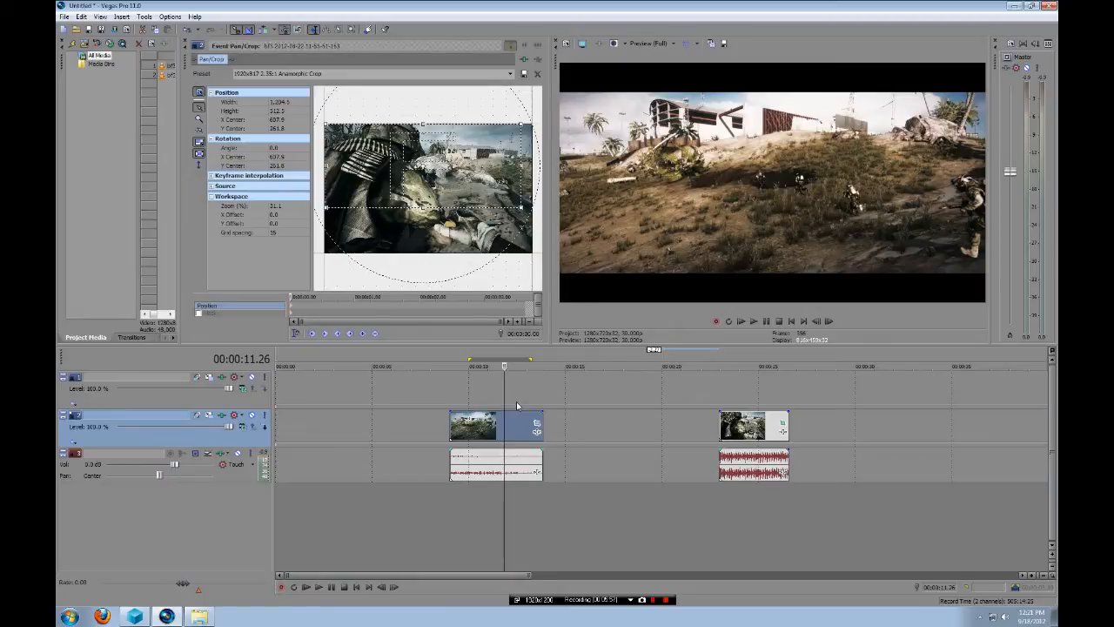
pyautogui.moveTo(550, 415)
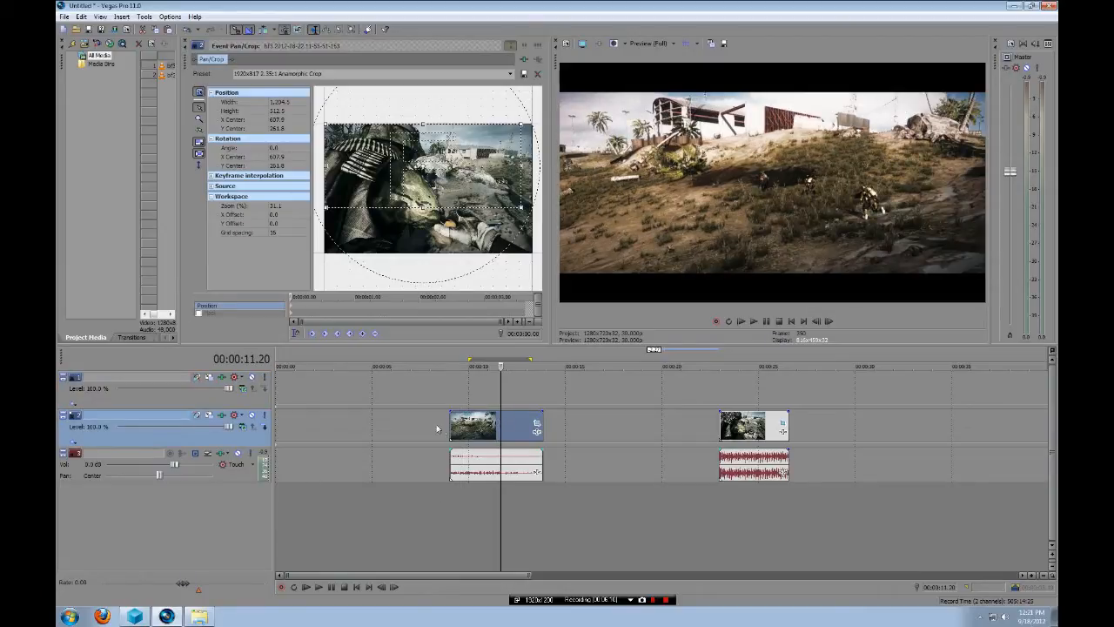
# - Select the first Battlefield clip
pyautogui.click(449, 366)
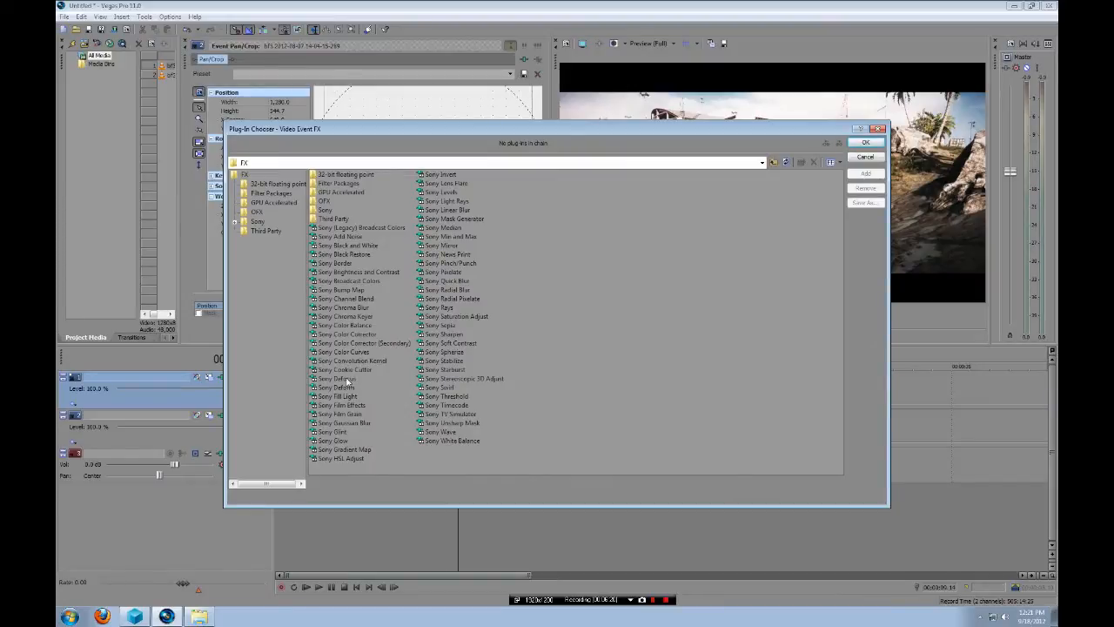
# - Add Sony Defocus to the top-track clip using the Depth of Field (Medium) preset
pyautogui.click(338, 378)
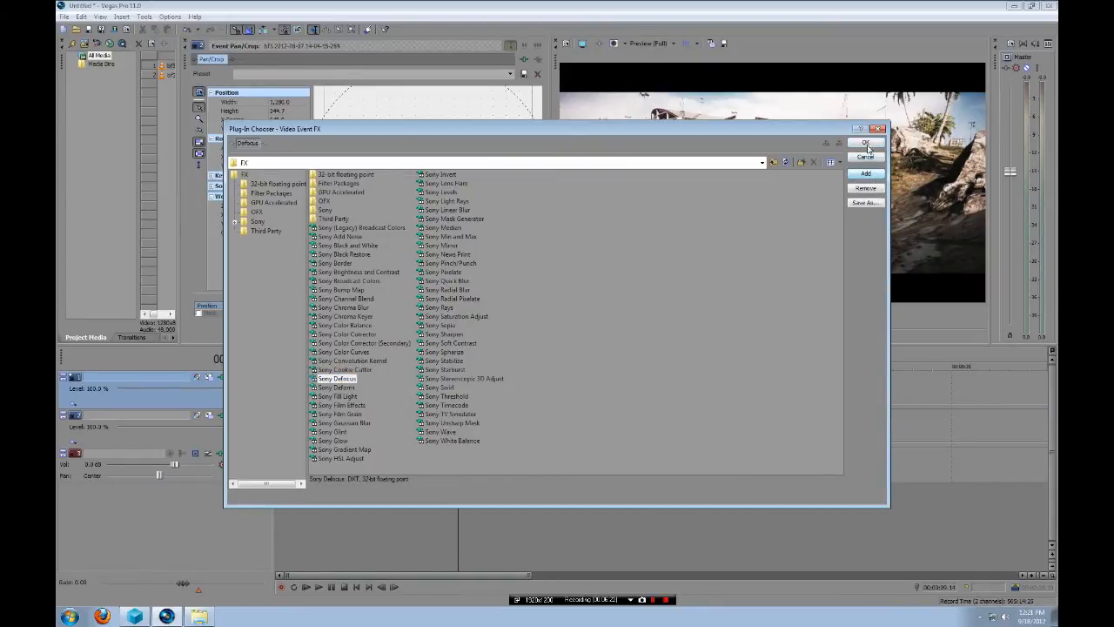
pyautogui.click(865, 142)
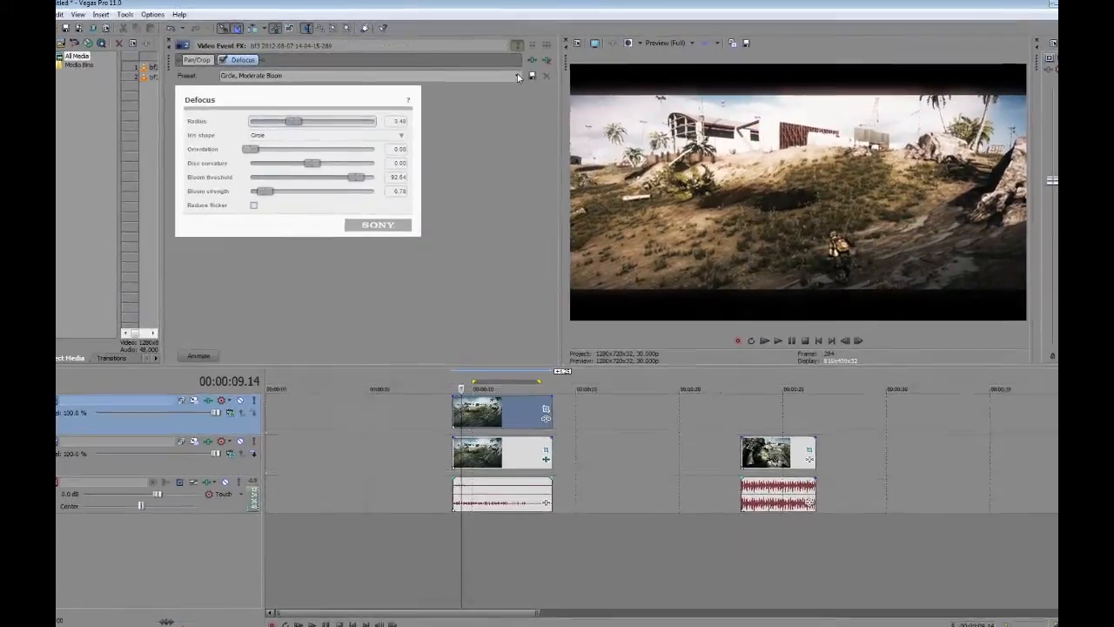
pyautogui.click(518, 76)
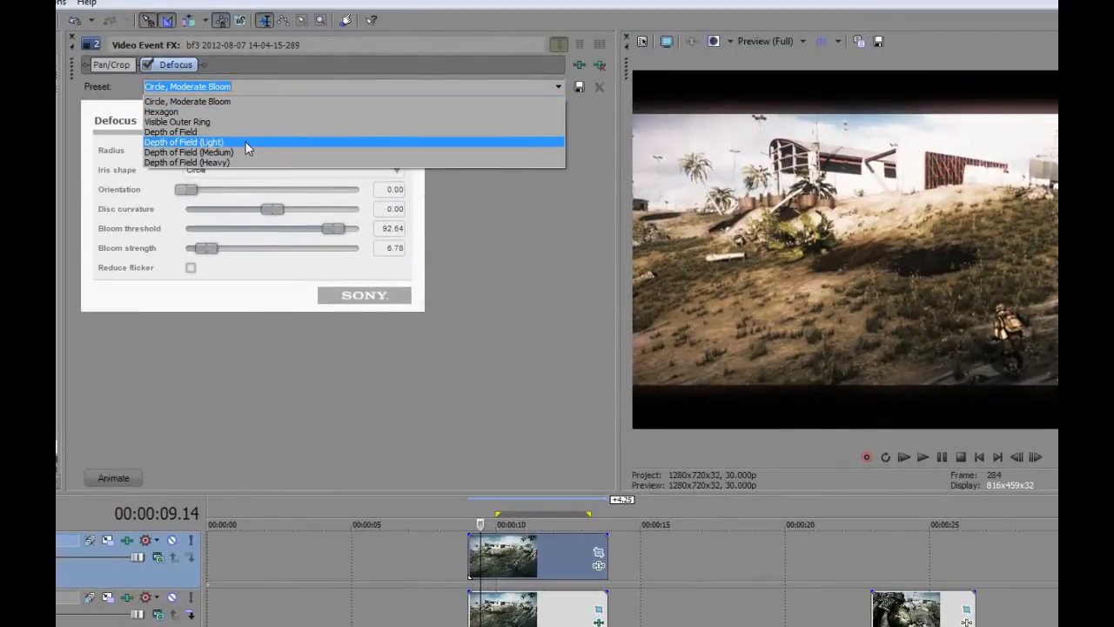
pyautogui.moveTo(244, 152)
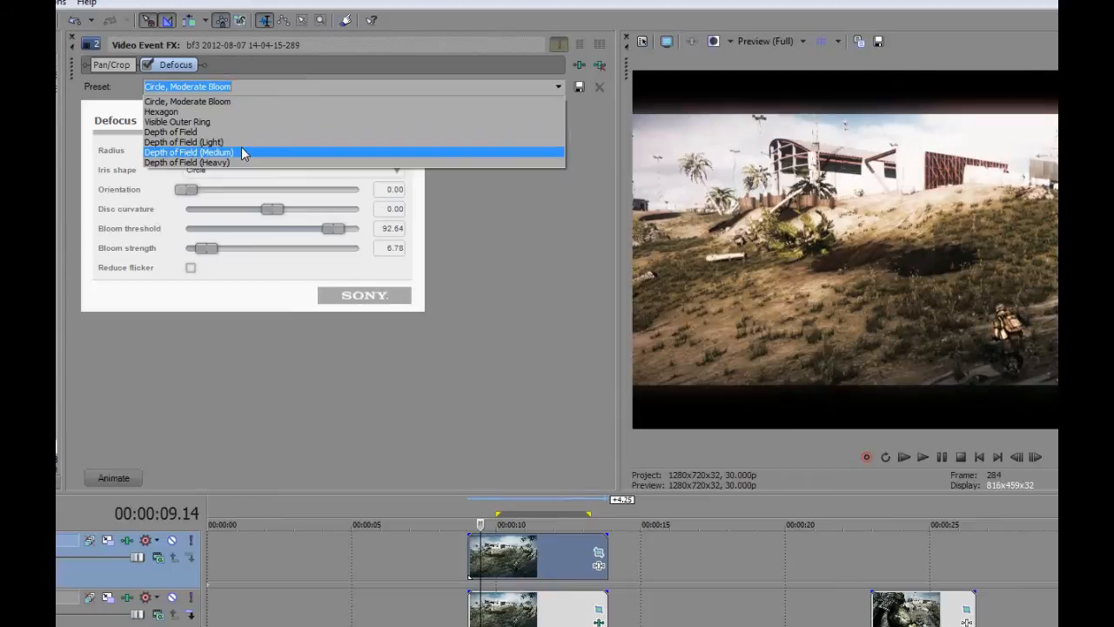
pyautogui.click(188, 151)
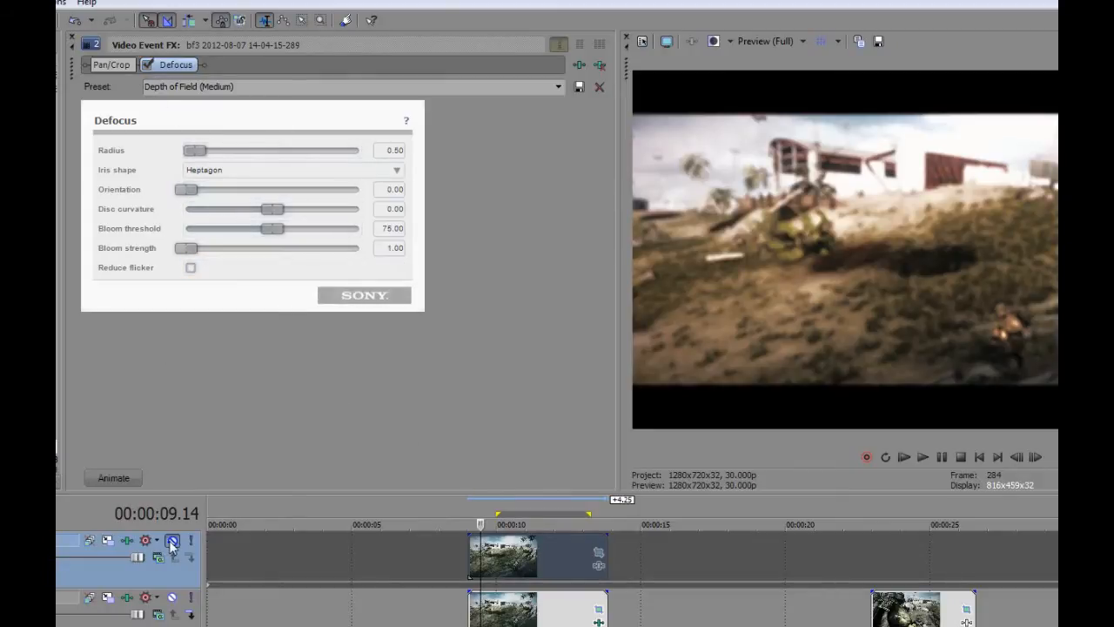
pyautogui.moveTo(176, 542)
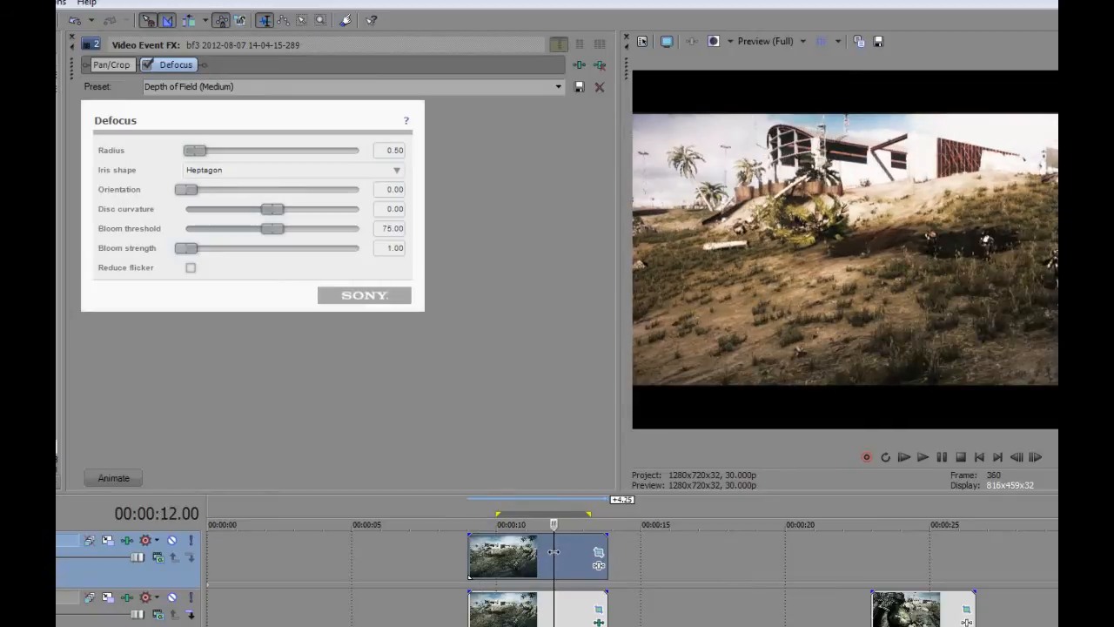
pyautogui.moveTo(598, 566)
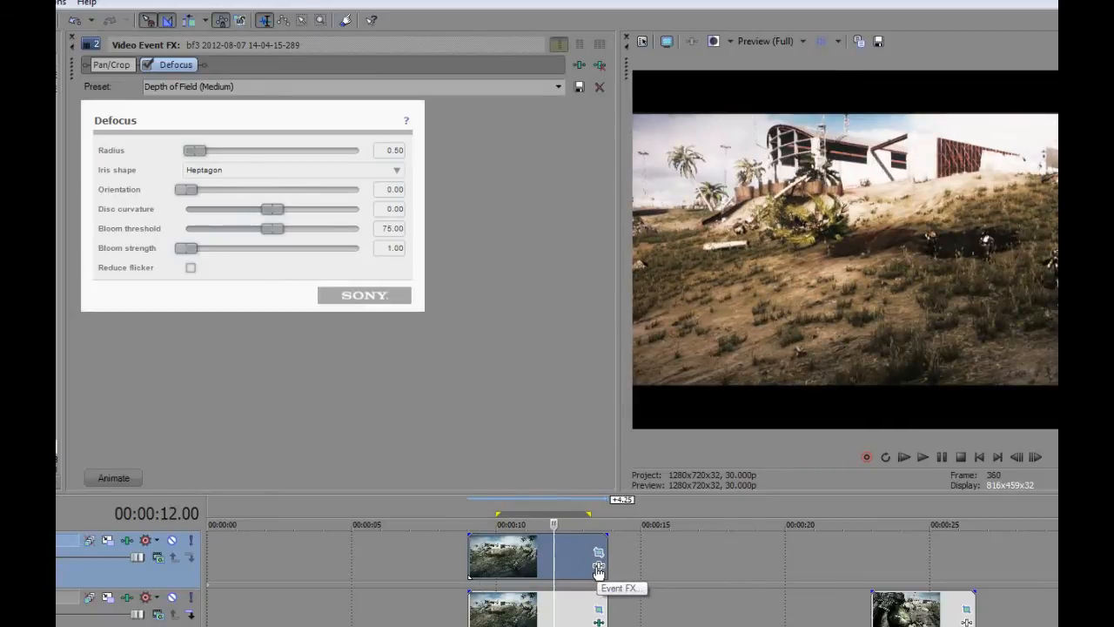
# - Open Pan/Crop for the defocused clip and enable Mask
pyautogui.click(597, 567)
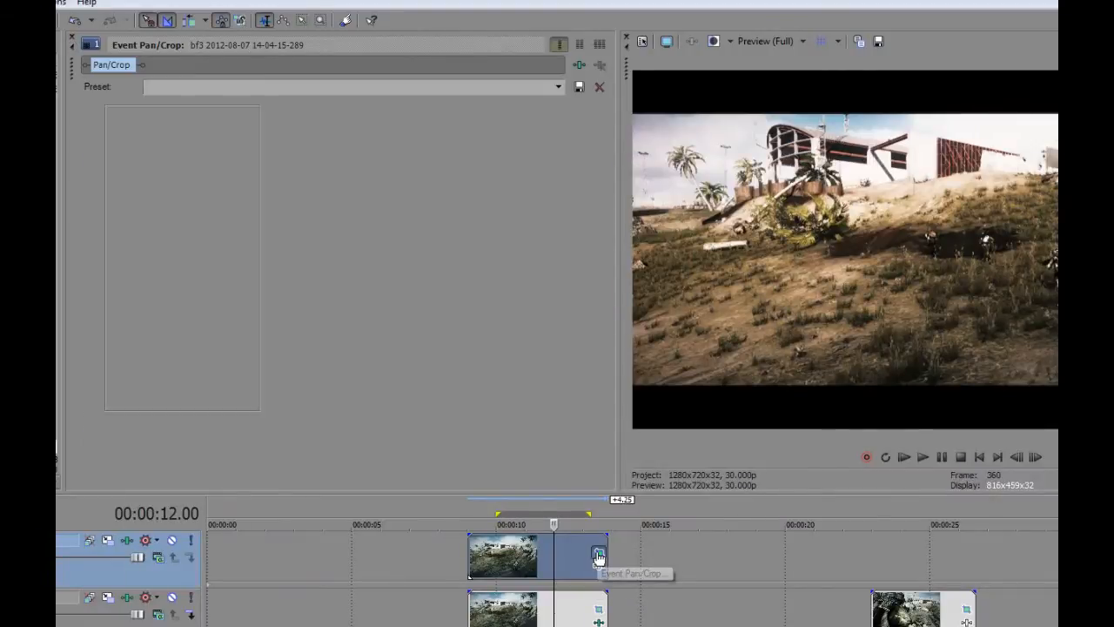
pyautogui.click(598, 555)
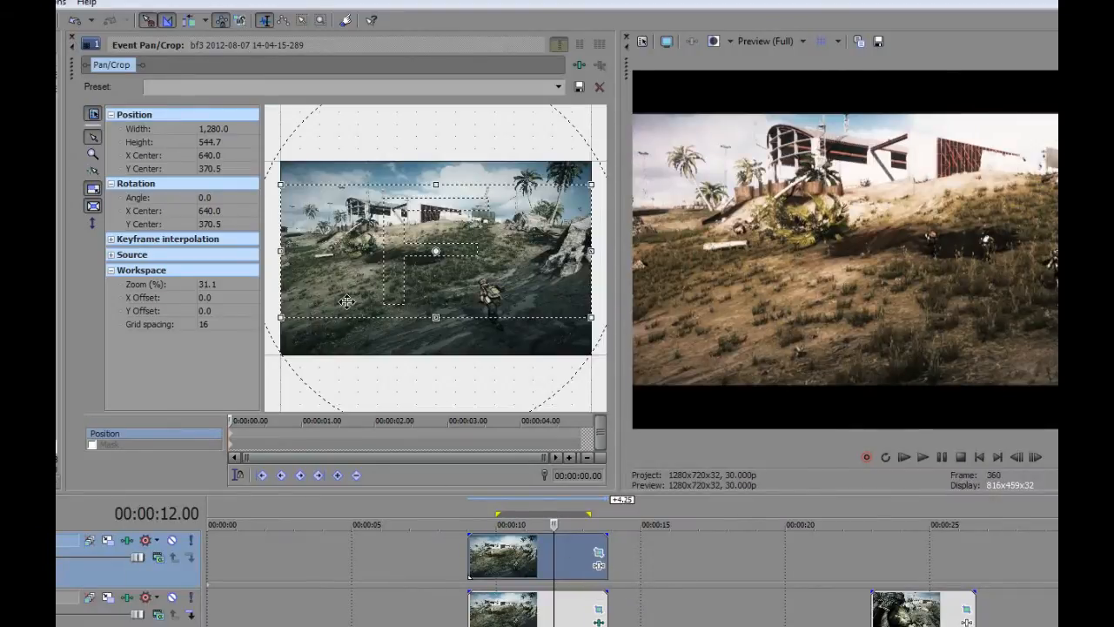
pyautogui.moveTo(442, 322)
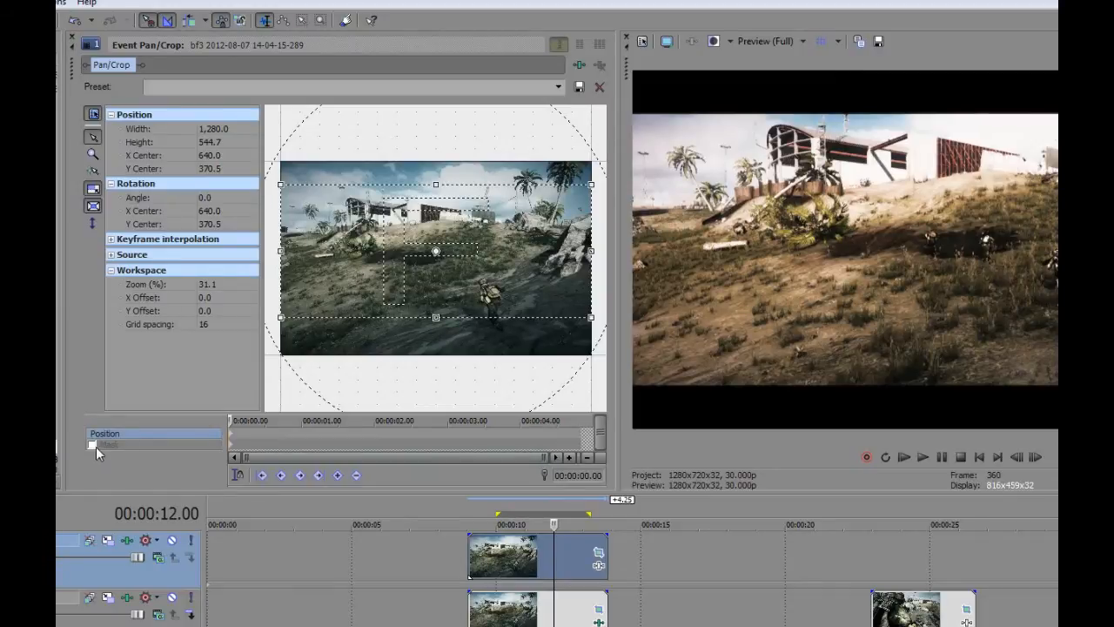
pyautogui.click(109, 444)
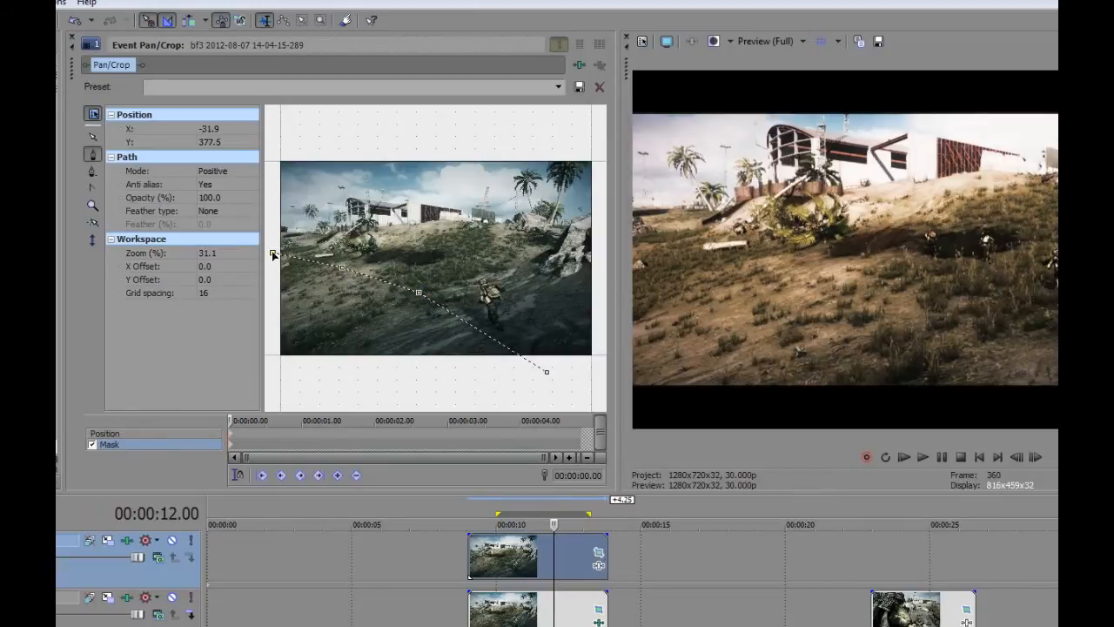
# - Draw a mask path around the lower-left foreground slope and reshape its corner curves
pyautogui.moveTo(273, 253); pyautogui.dragTo(268, 378)
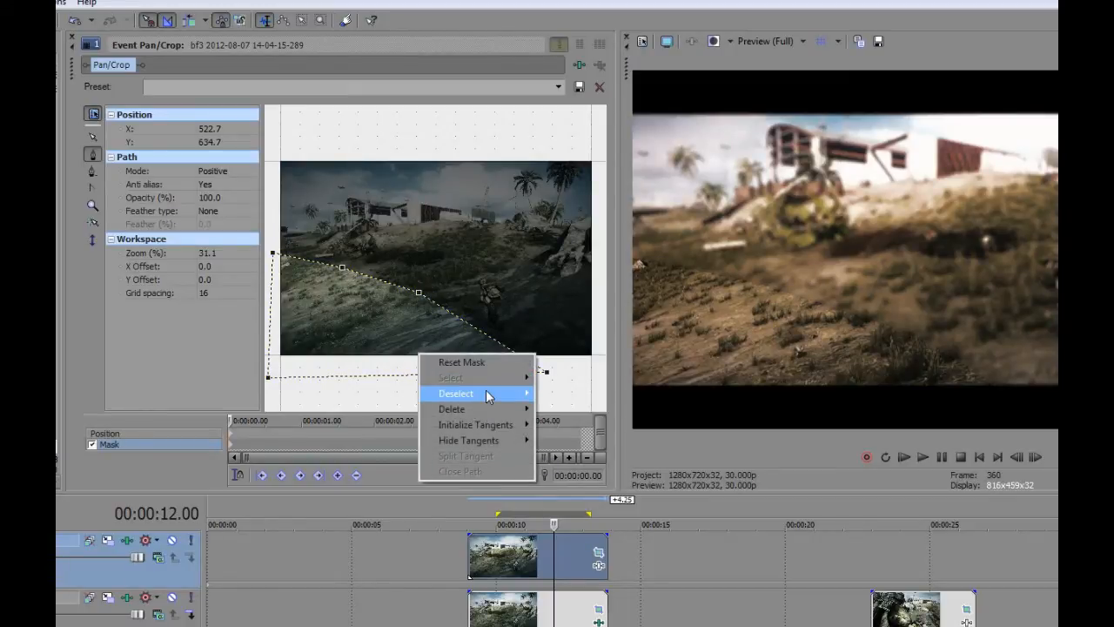
pyautogui.click(455, 393)
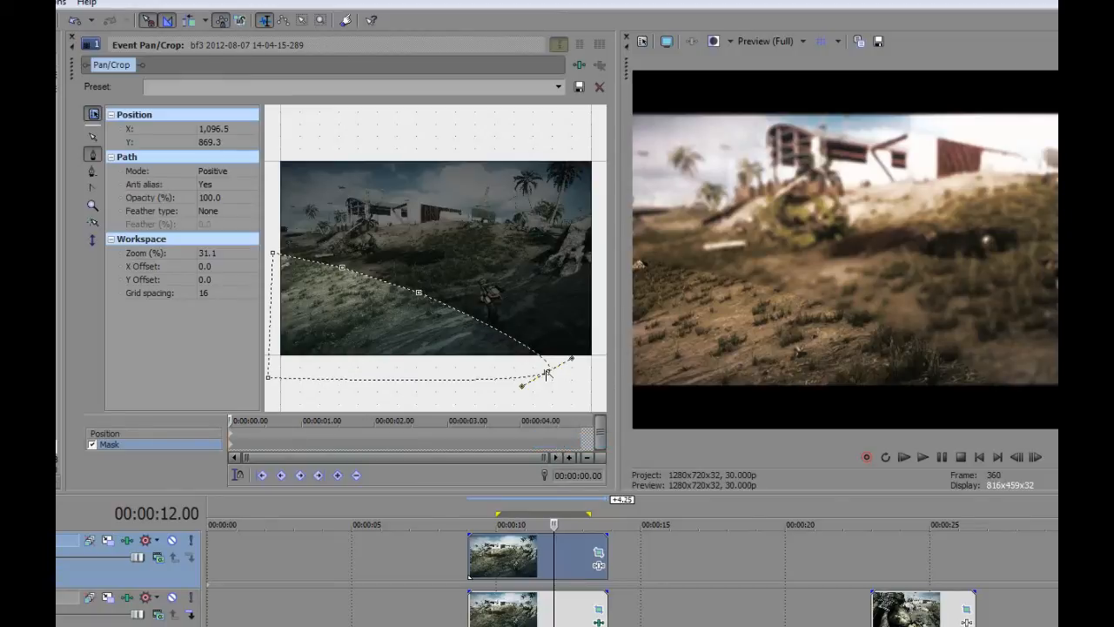
pyautogui.moveTo(571, 358); pyautogui.dragTo(548, 371)
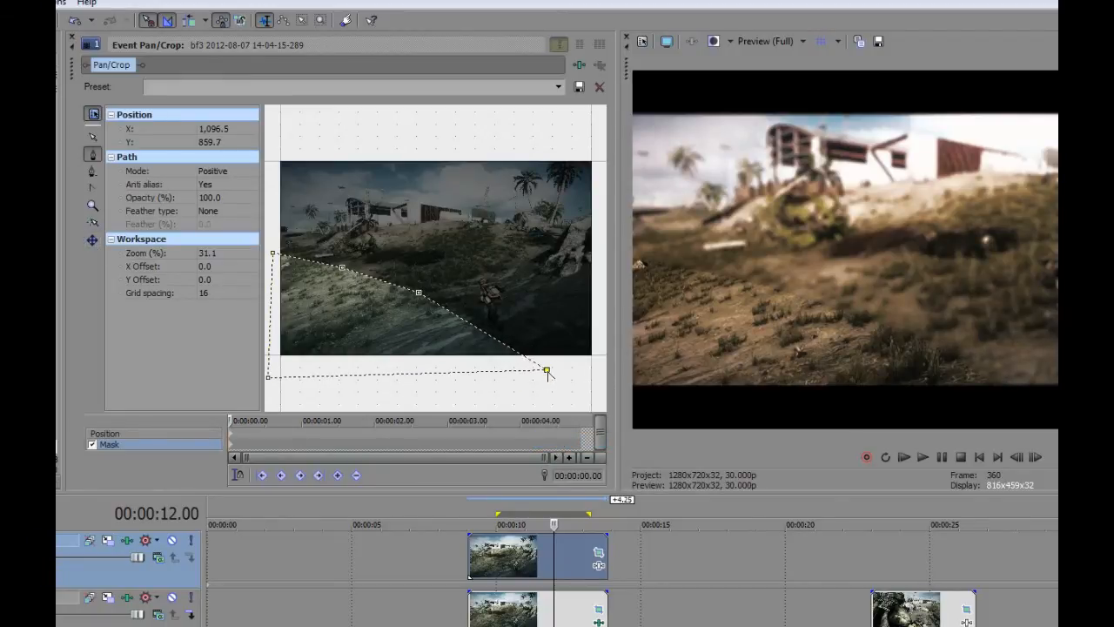
pyautogui.moveTo(547, 369); pyautogui.dragTo(575, 370)
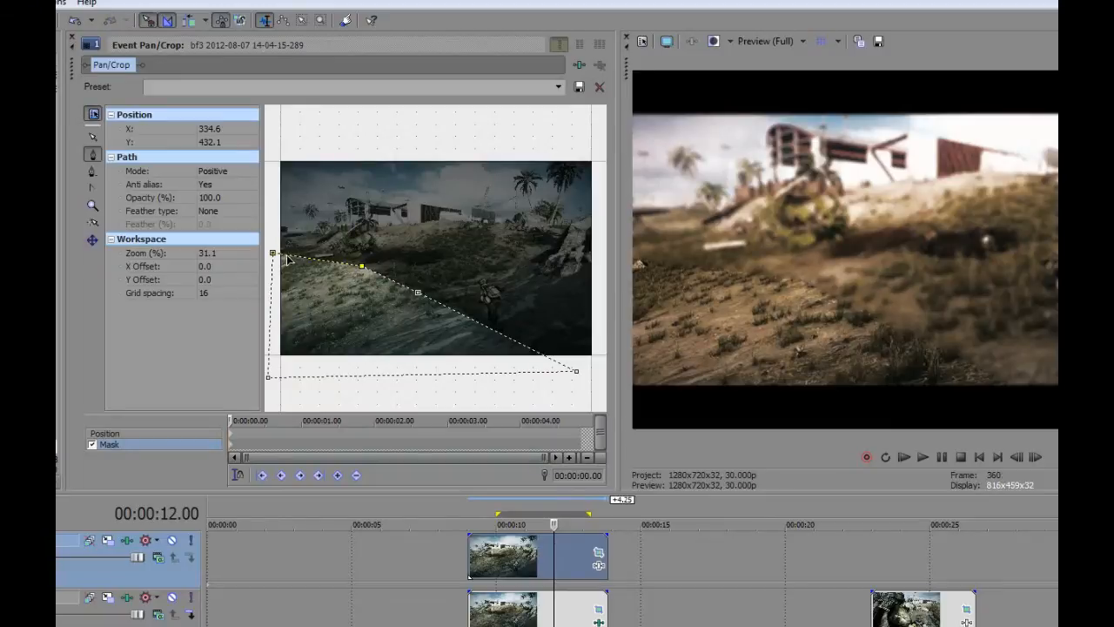
pyautogui.moveTo(359, 265); pyautogui.dragTo(273, 246)
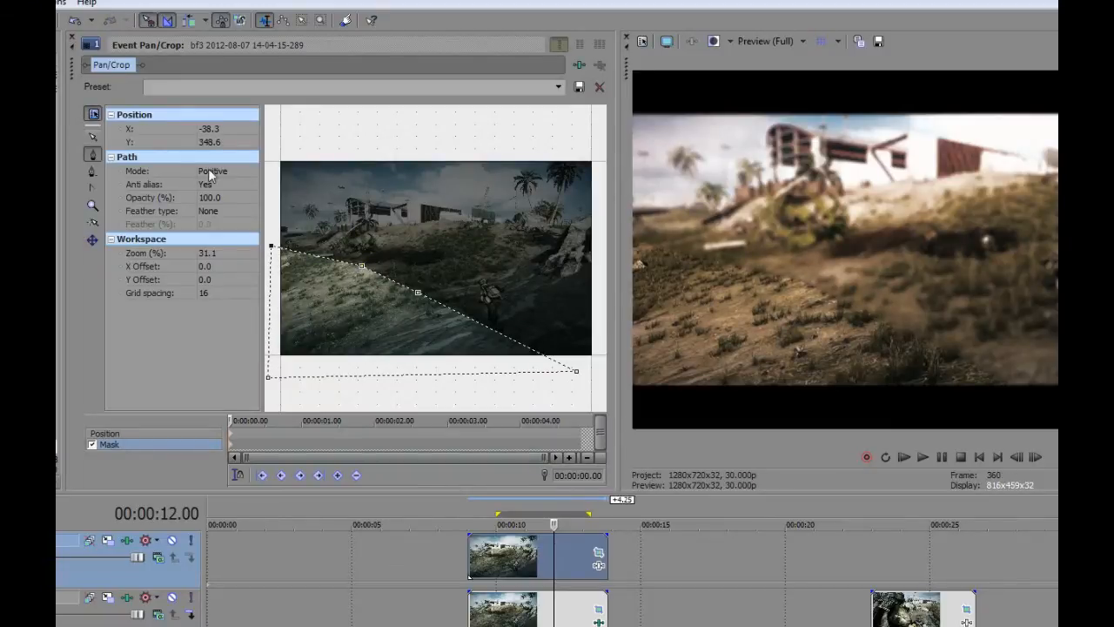
# - Set mask Mode to Negative and drag its points up the frame's left side
pyautogui.click(226, 170)
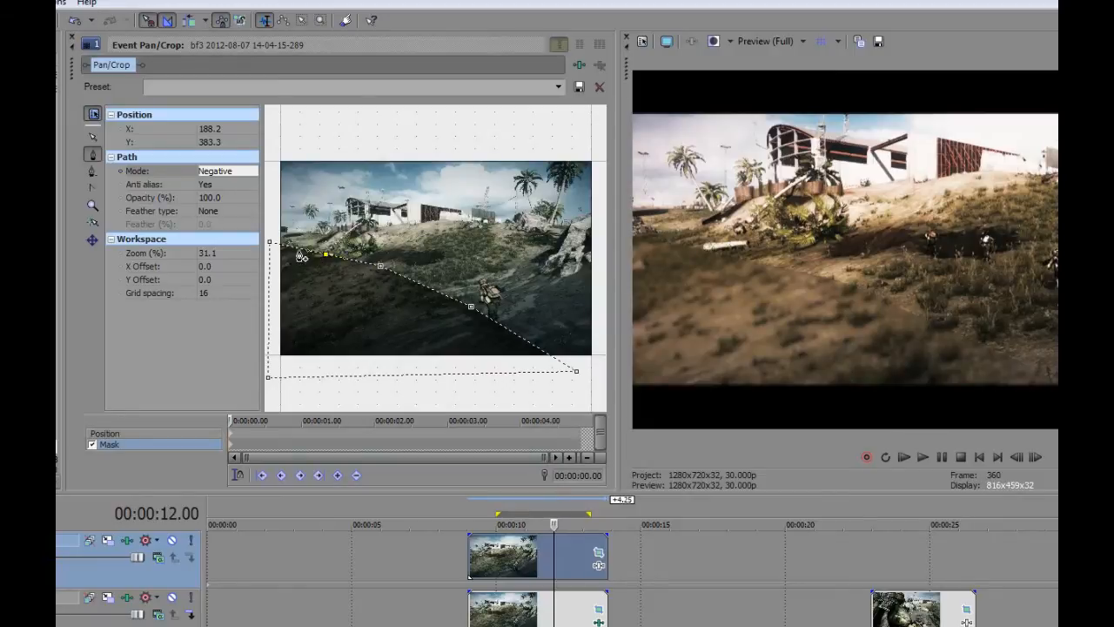
pyautogui.moveTo(327, 254); pyautogui.dragTo(322, 150)
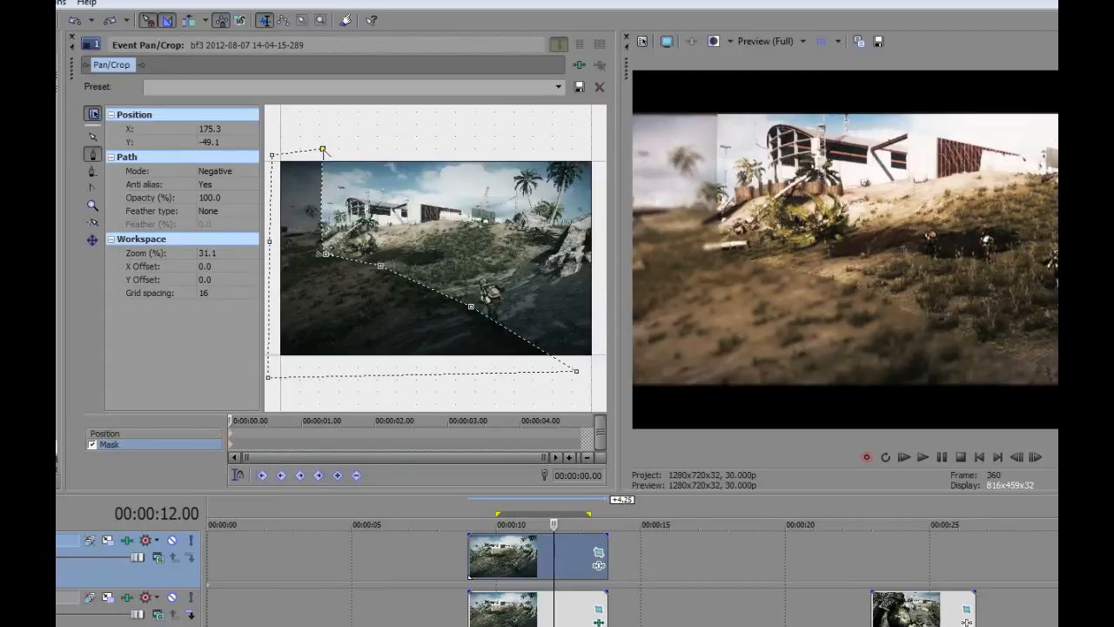
pyautogui.moveTo(322, 151); pyautogui.dragTo(327, 150)
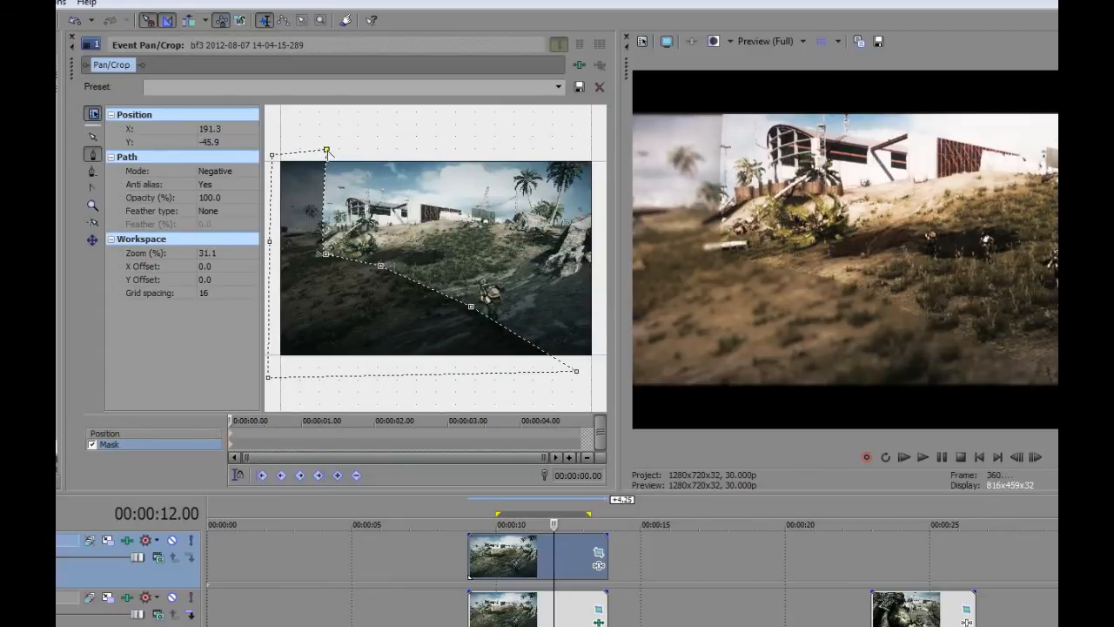
pyautogui.moveTo(327, 149); pyautogui.dragTo(327, 258)
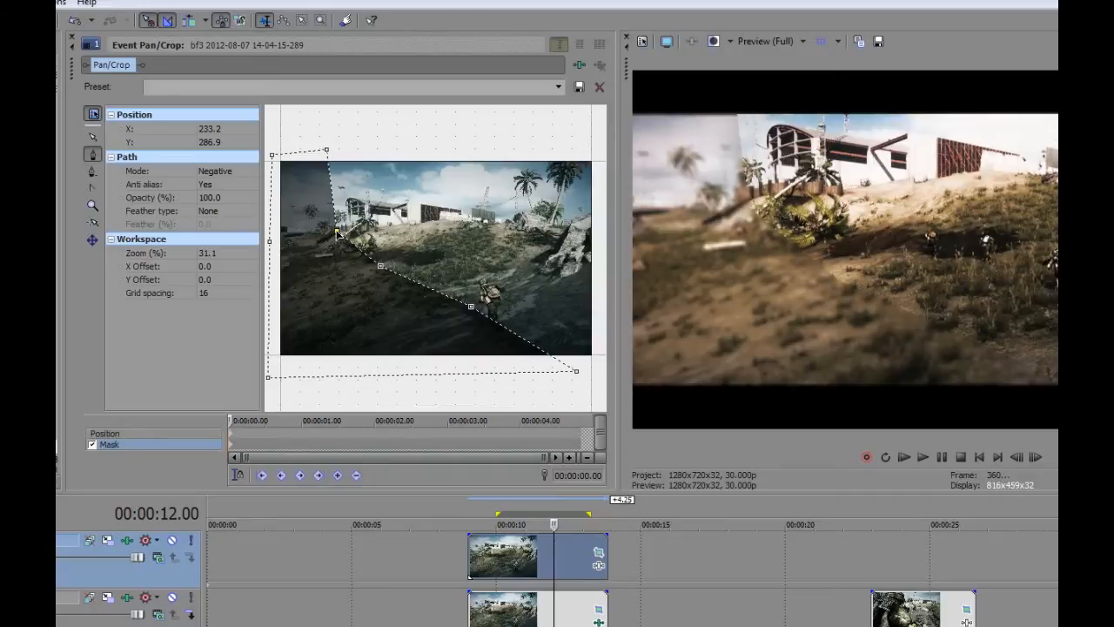
pyautogui.moveTo(729, 129)
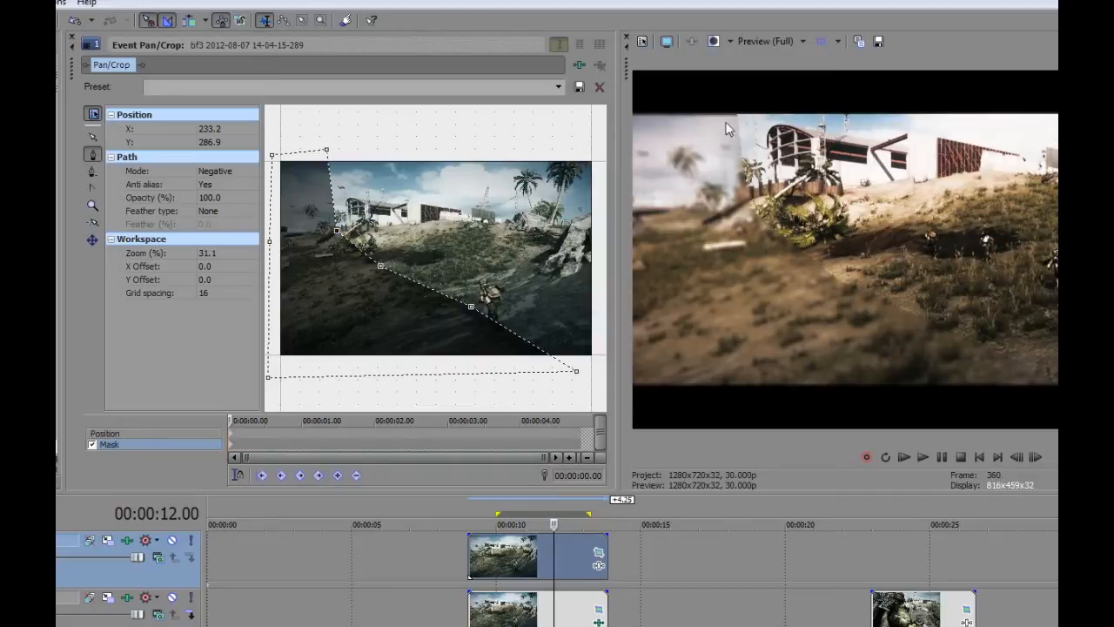
pyautogui.moveTo(887, 345)
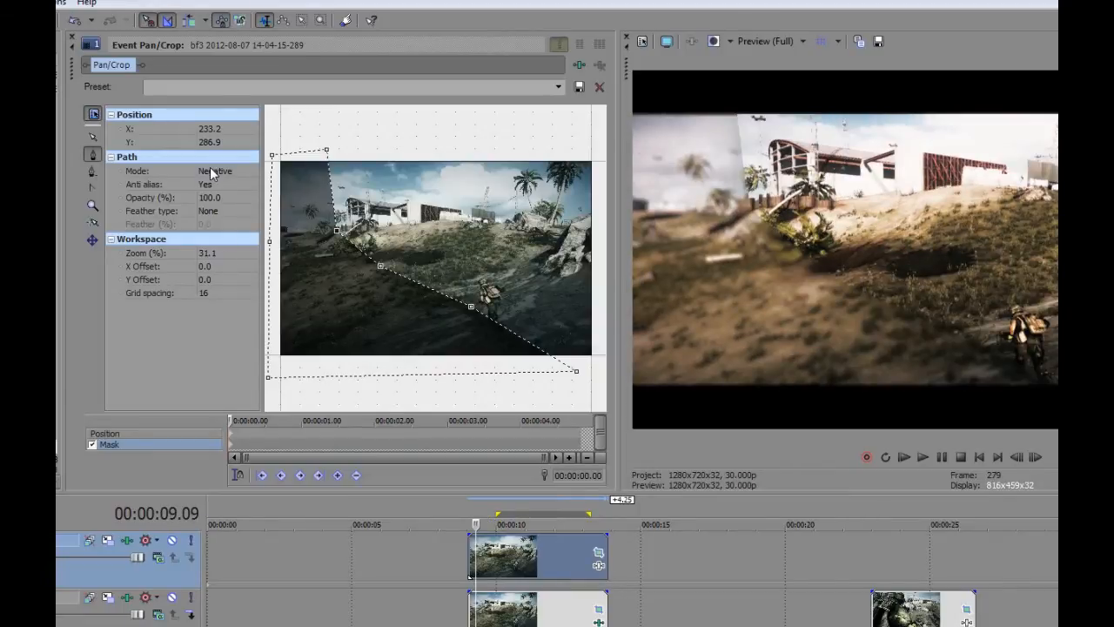
pyautogui.moveTo(390, 317)
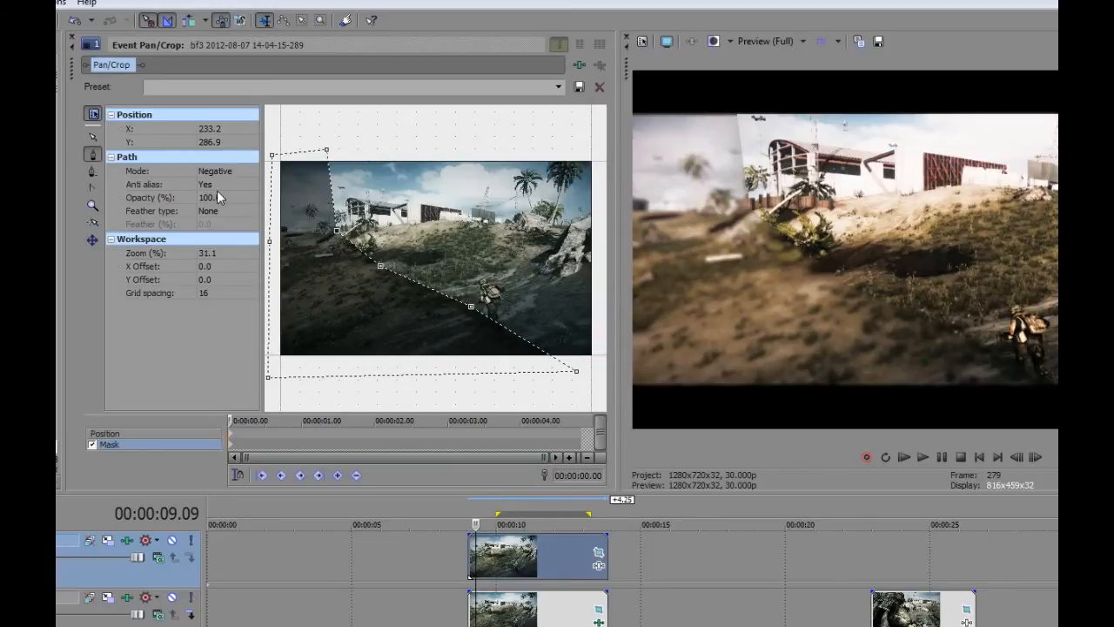
# - Set the mask Feather type to Both with 30% feather
pyautogui.click(252, 211)
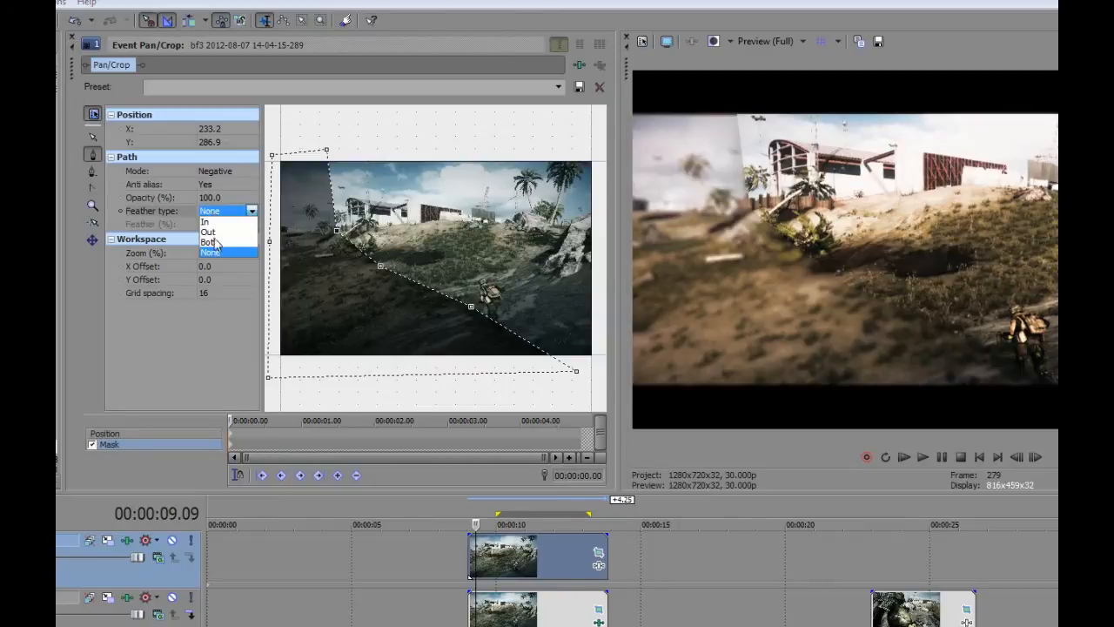
pyautogui.click(208, 242)
pyautogui.write('30')
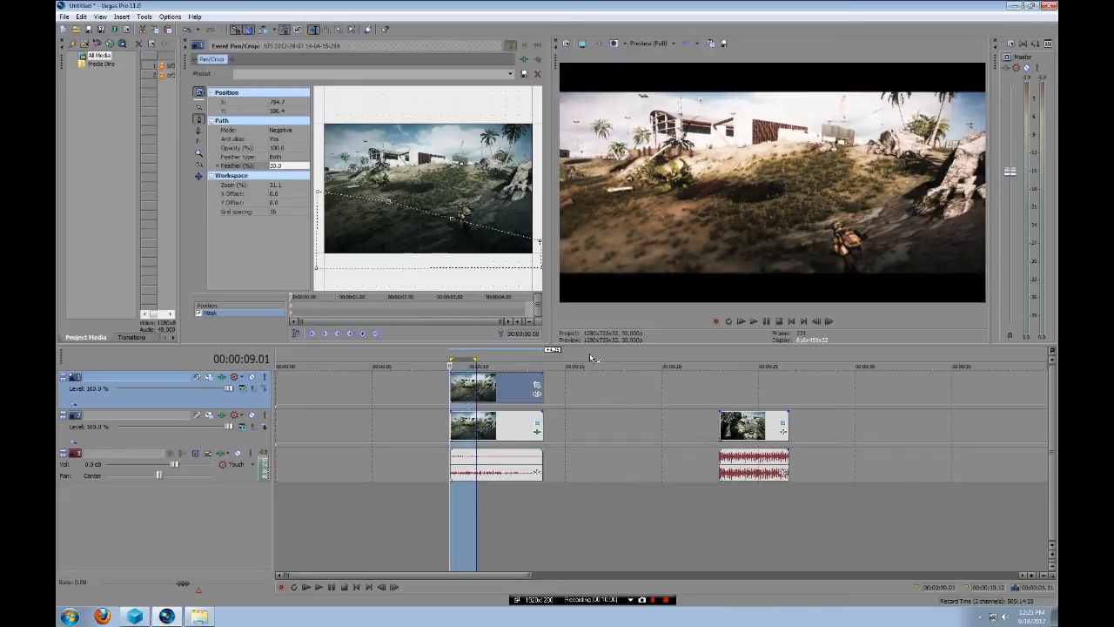
# - Move the second Battlefield clip and its audio left to sit just after the first clip
pyautogui.click(753, 321)
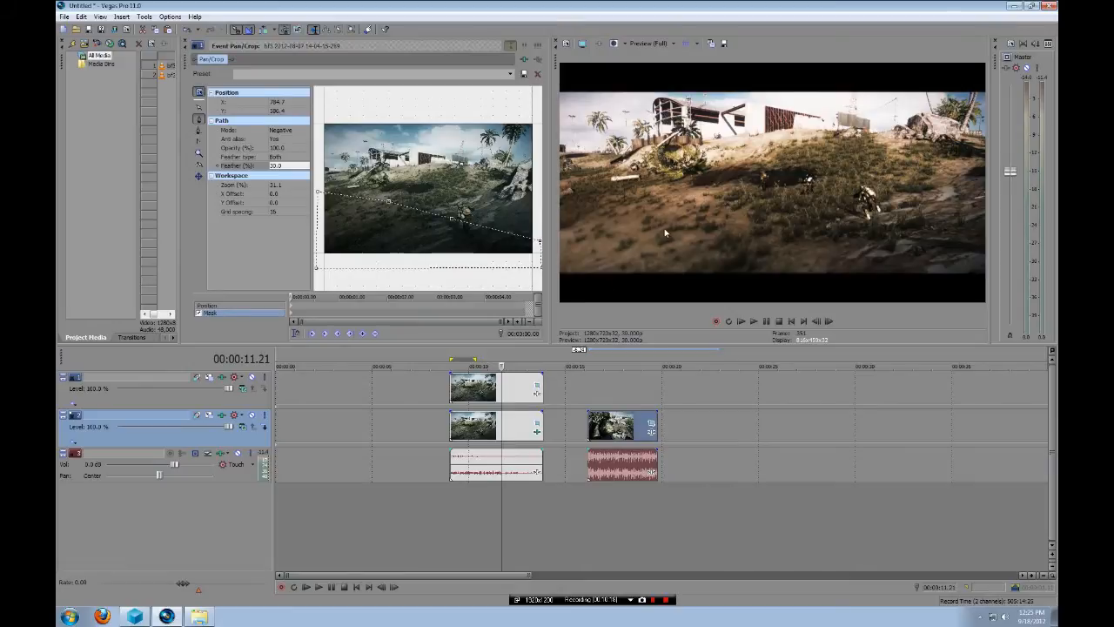
pyautogui.moveTo(756, 268)
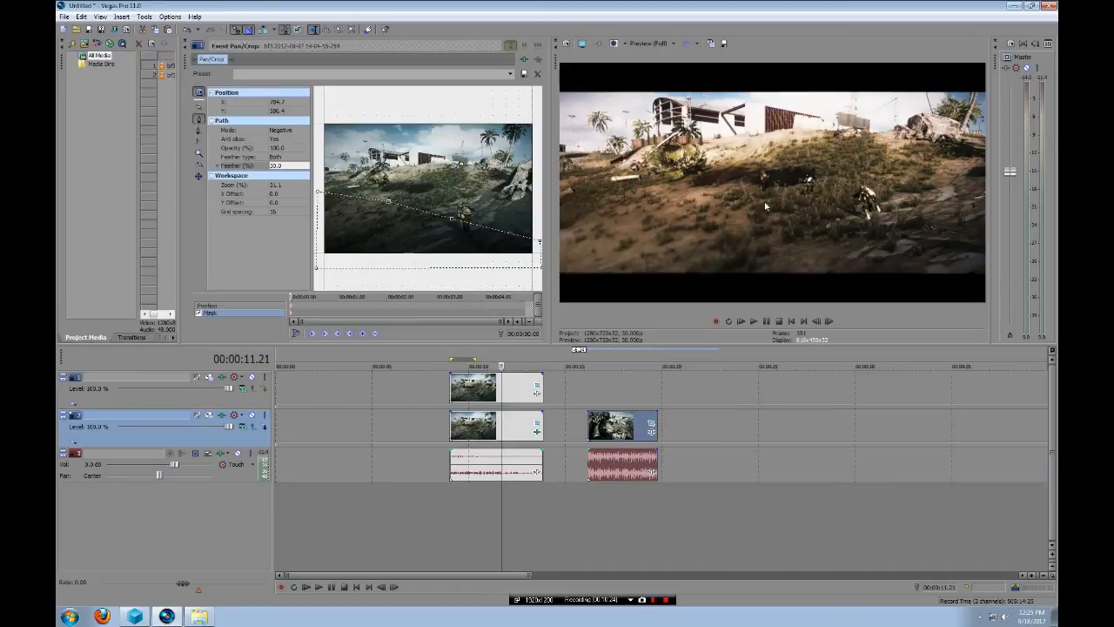
pyautogui.moveTo(769, 208)
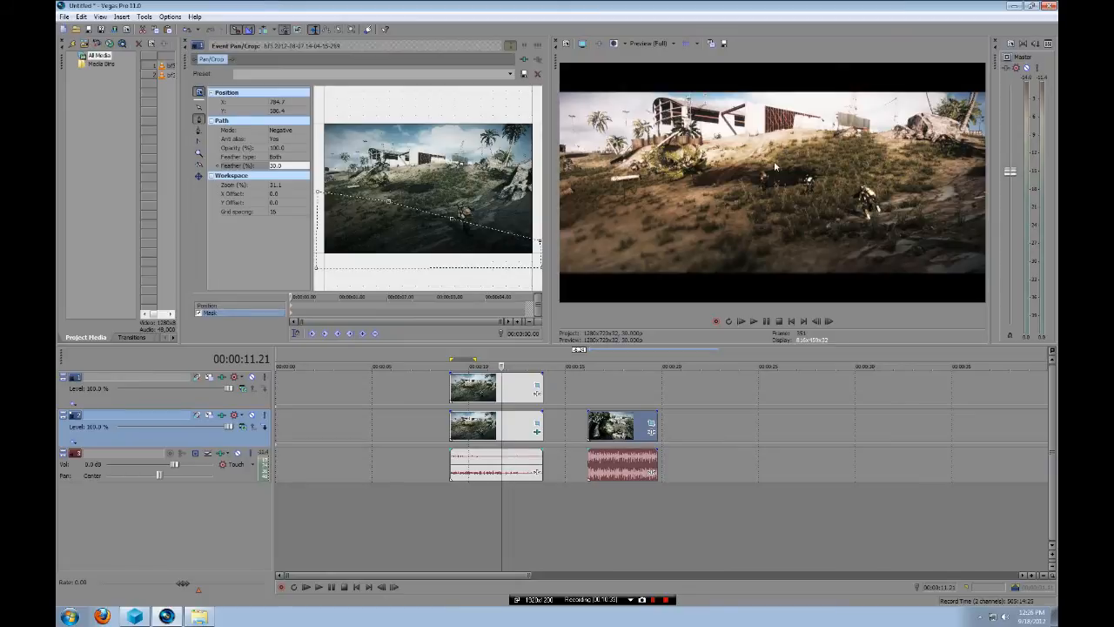
pyautogui.moveTo(678, 324)
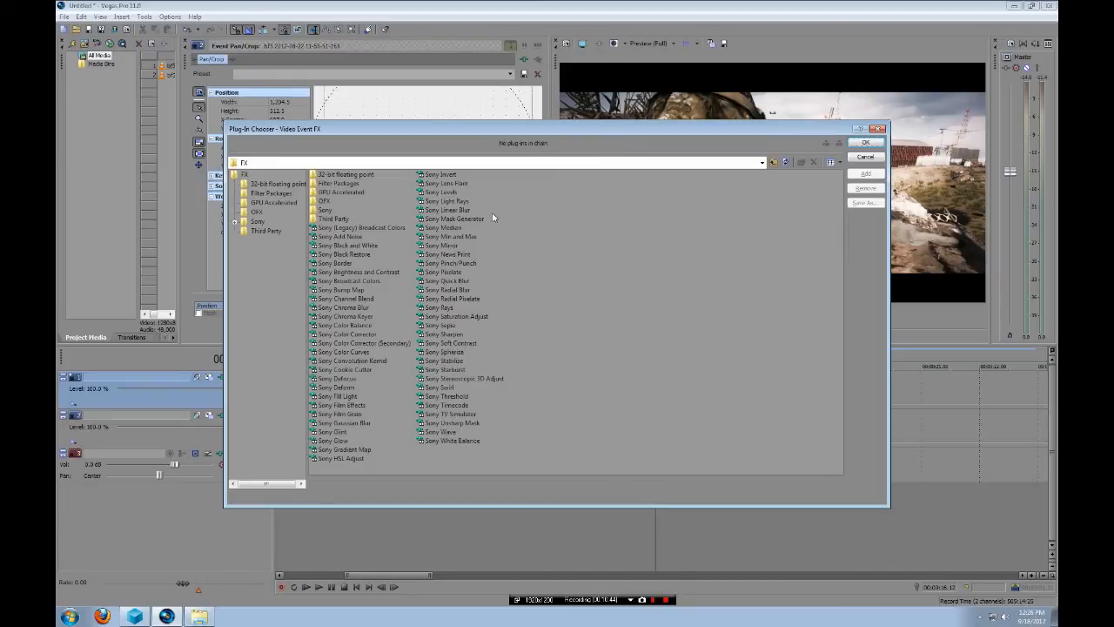
pyautogui.moveTo(409, 272)
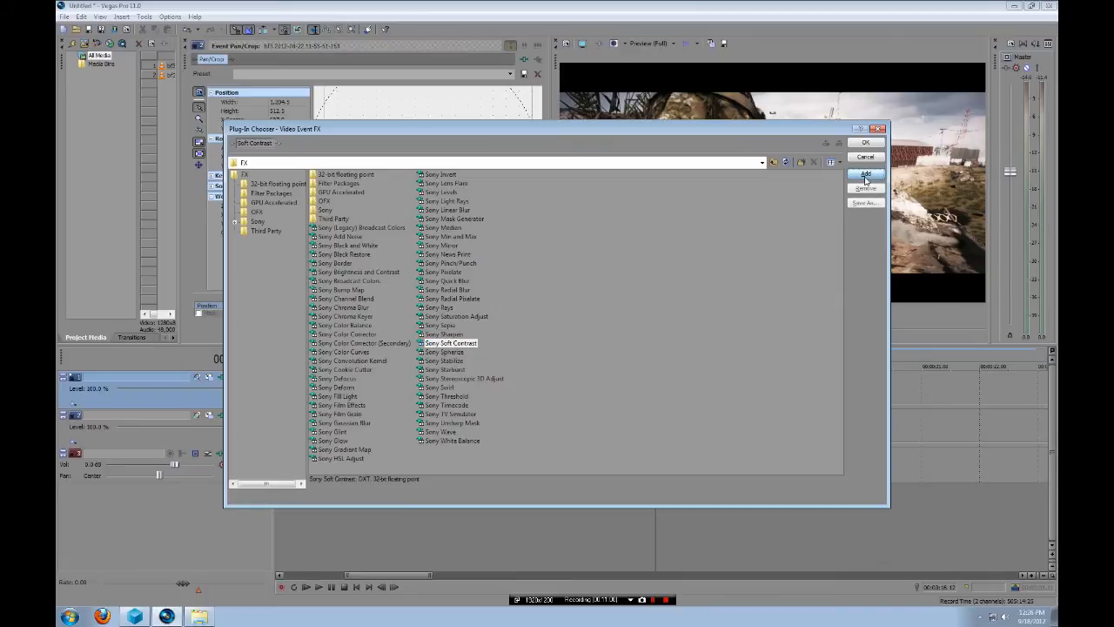
# - Add the Sony Soft Contrast effect to the later Battlefield clip
pyautogui.click(867, 173)
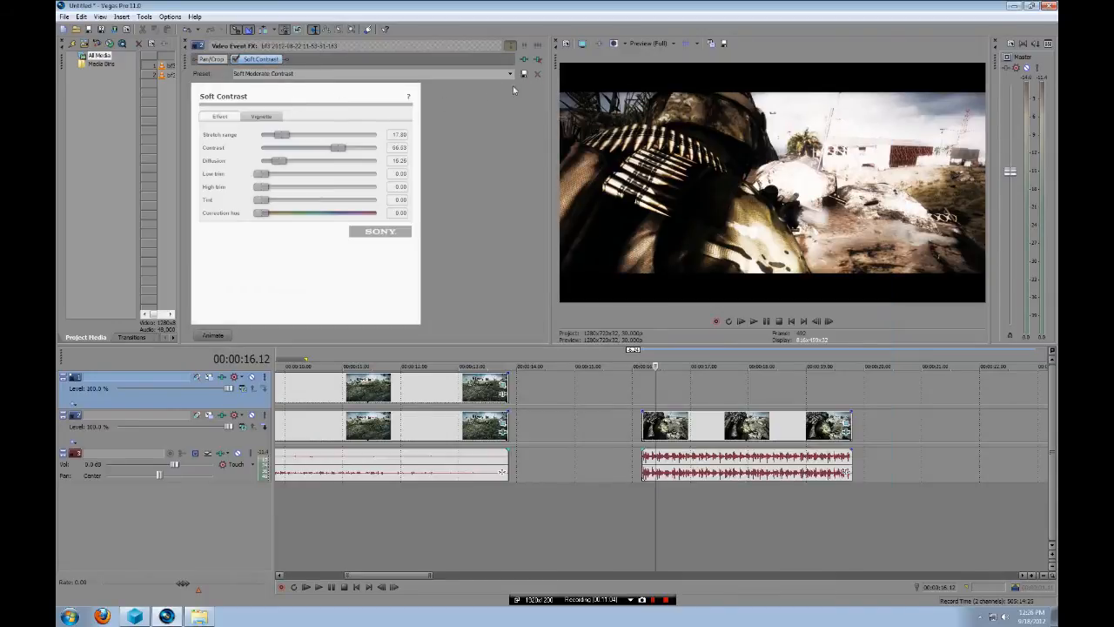
# - Reset all Soft Contrast values to 0, re-enable the effect, and show its vignette settings
pyautogui.click(509, 73)
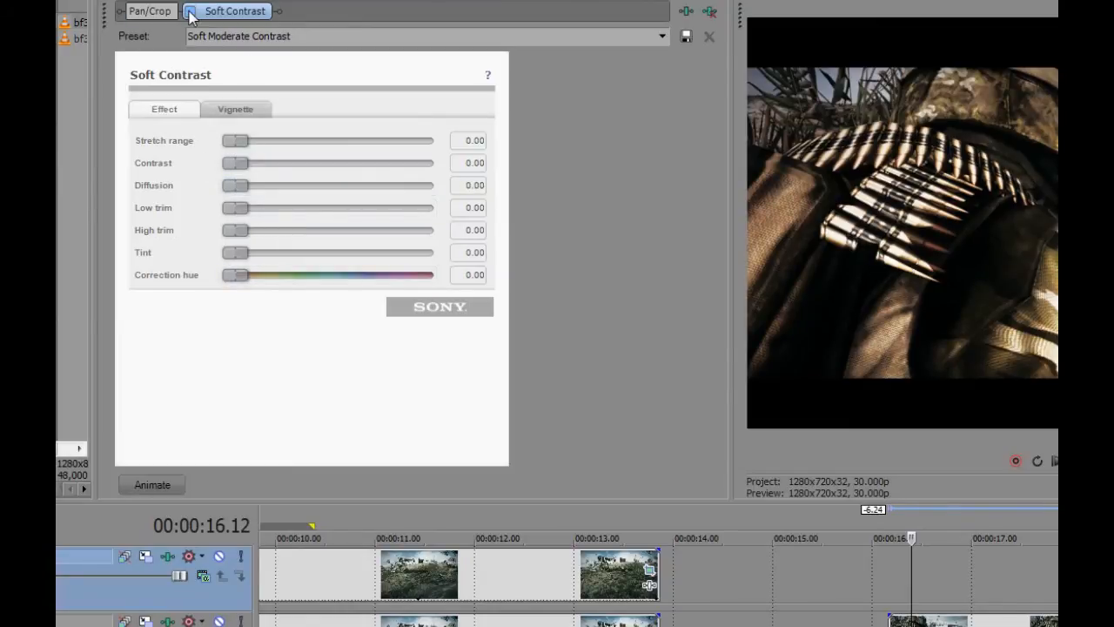
pyautogui.click(191, 10)
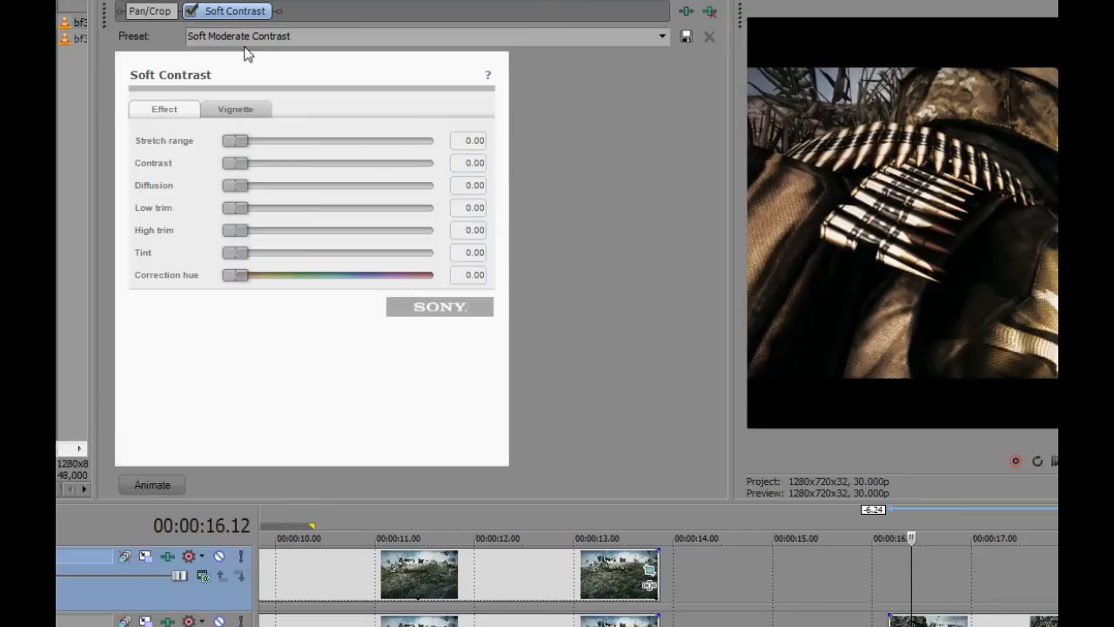
pyautogui.click(235, 107)
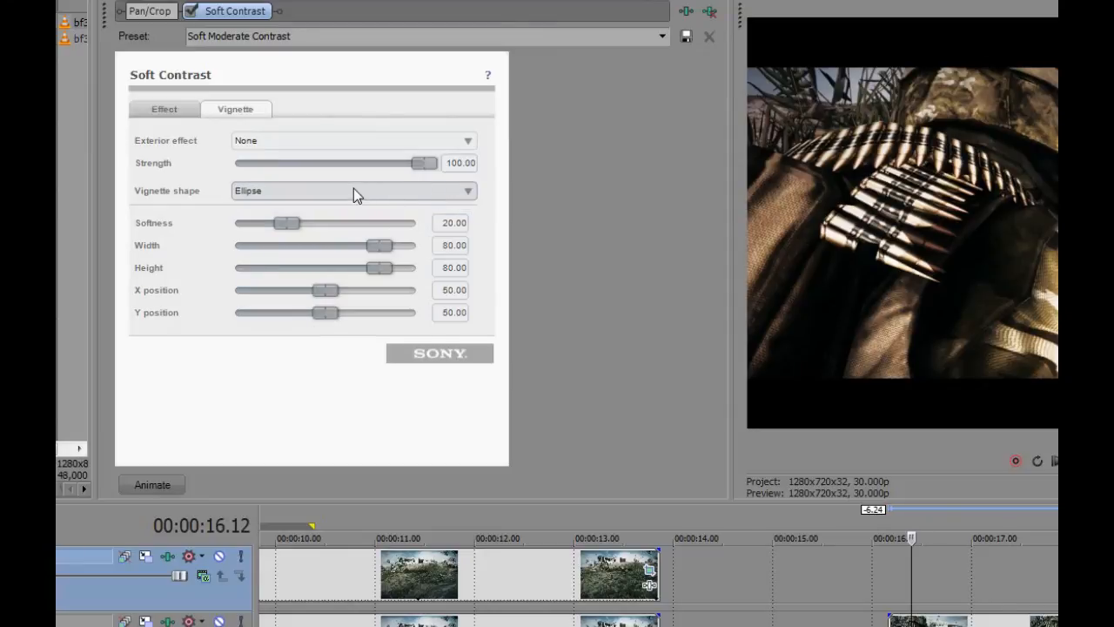
pyautogui.moveTo(396, 196)
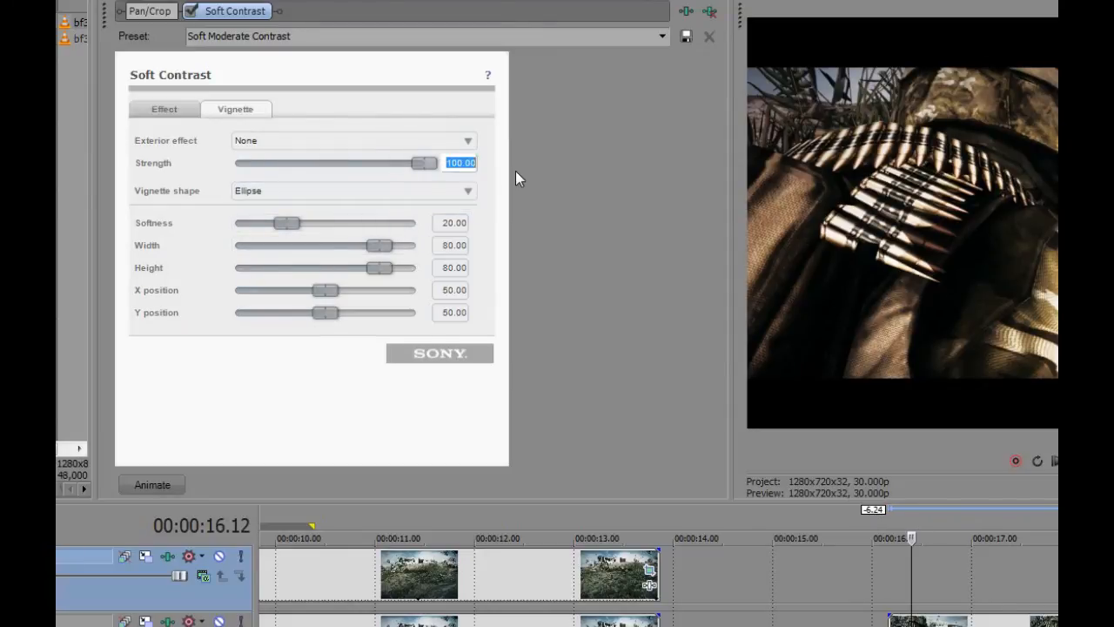
# - Set the vignette to strength 70 with a black exterior and softness about 56
pyautogui.moveTo(424, 163); pyautogui.dragTo(368, 163)
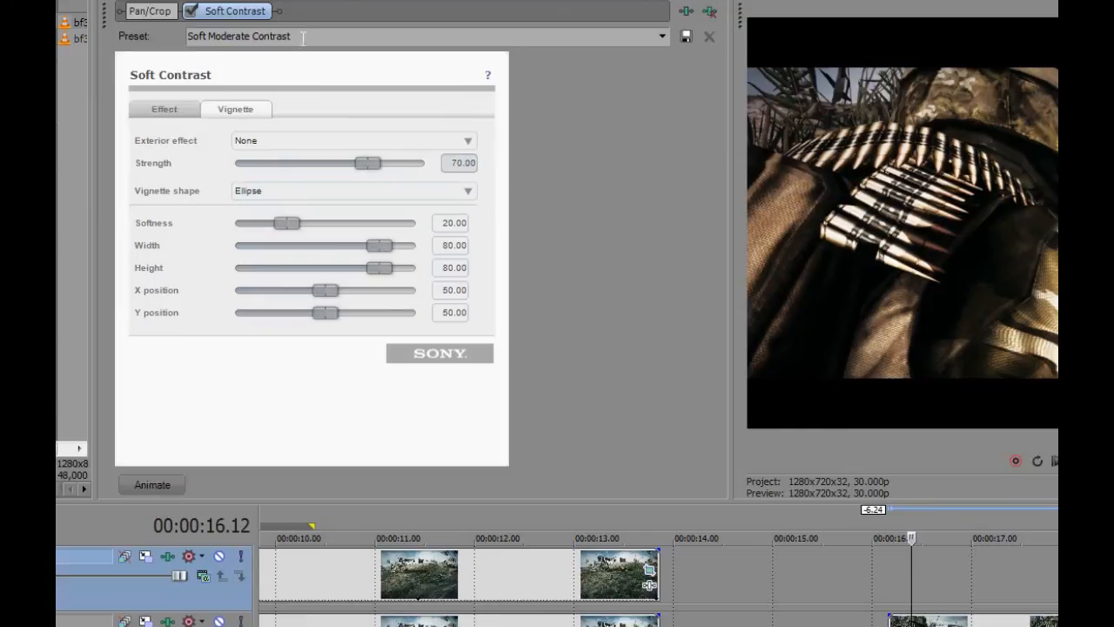
pyautogui.moveTo(291, 225)
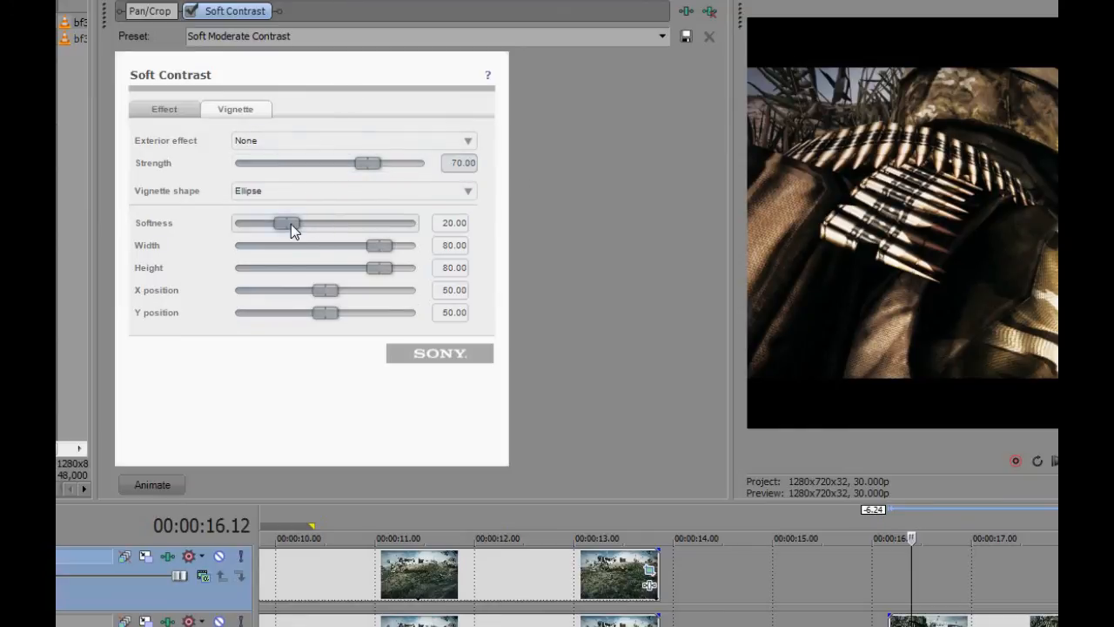
pyautogui.click(467, 141)
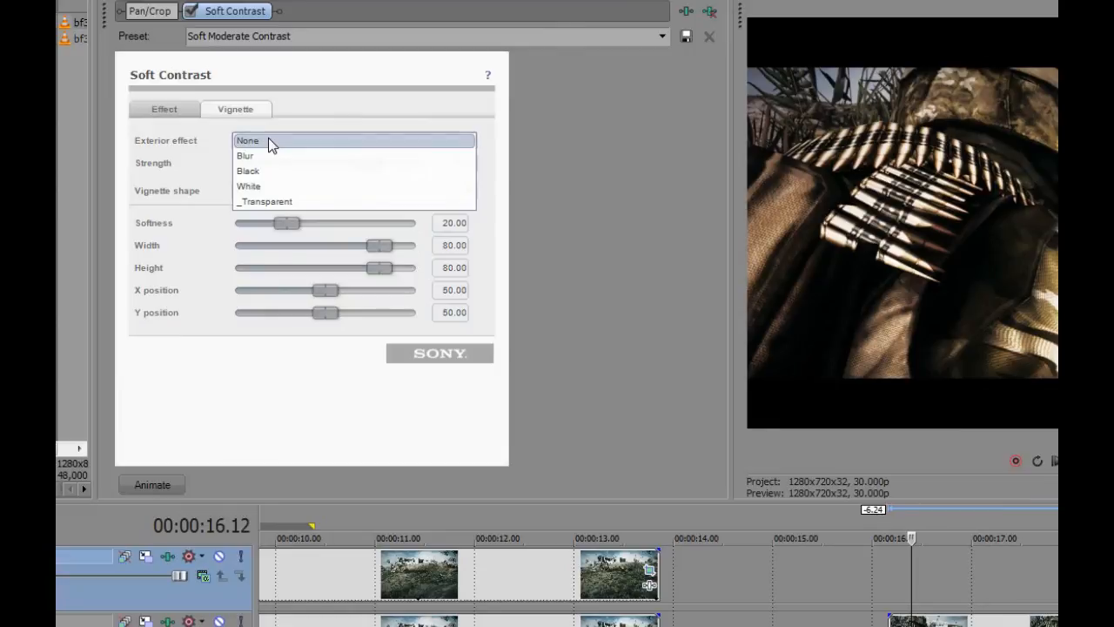
pyautogui.click(248, 170)
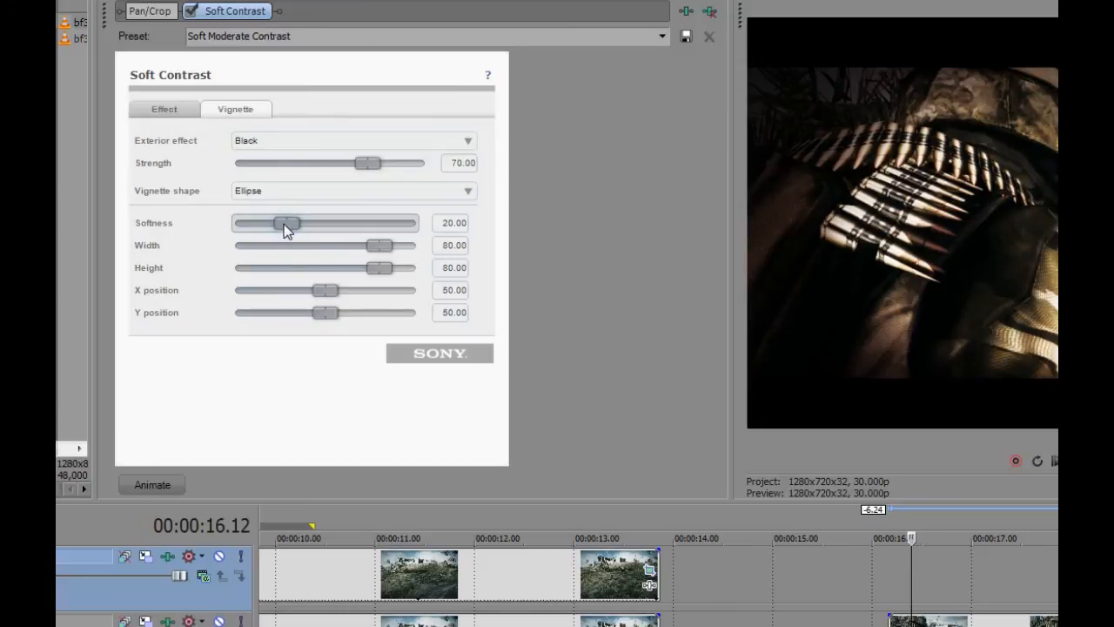
pyautogui.moveTo(289, 222); pyautogui.dragTo(379, 223)
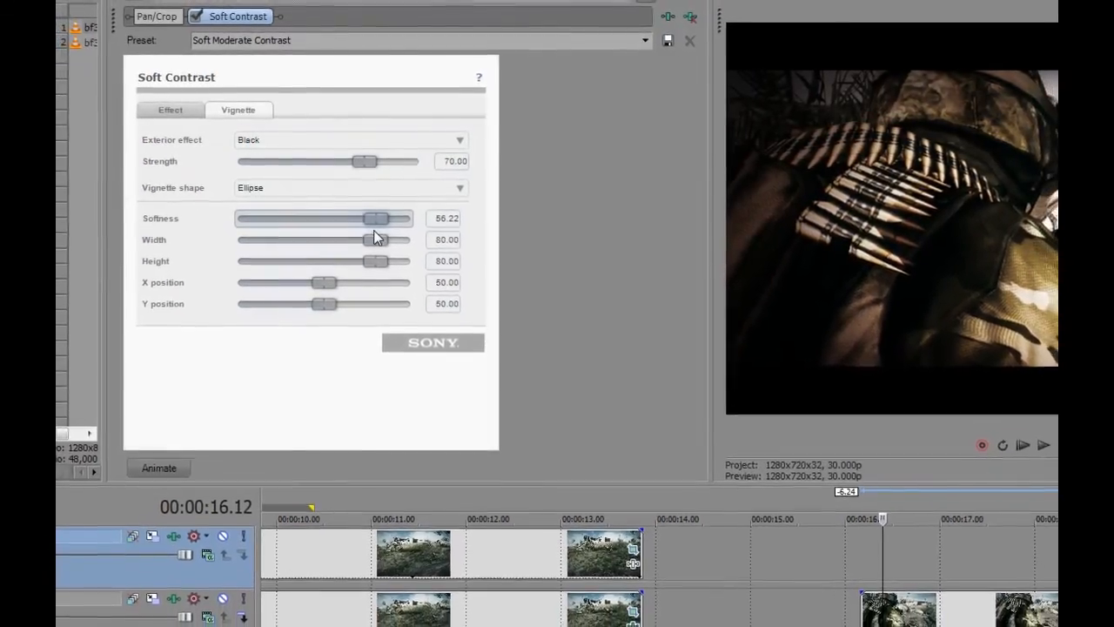
pyautogui.click(644, 40)
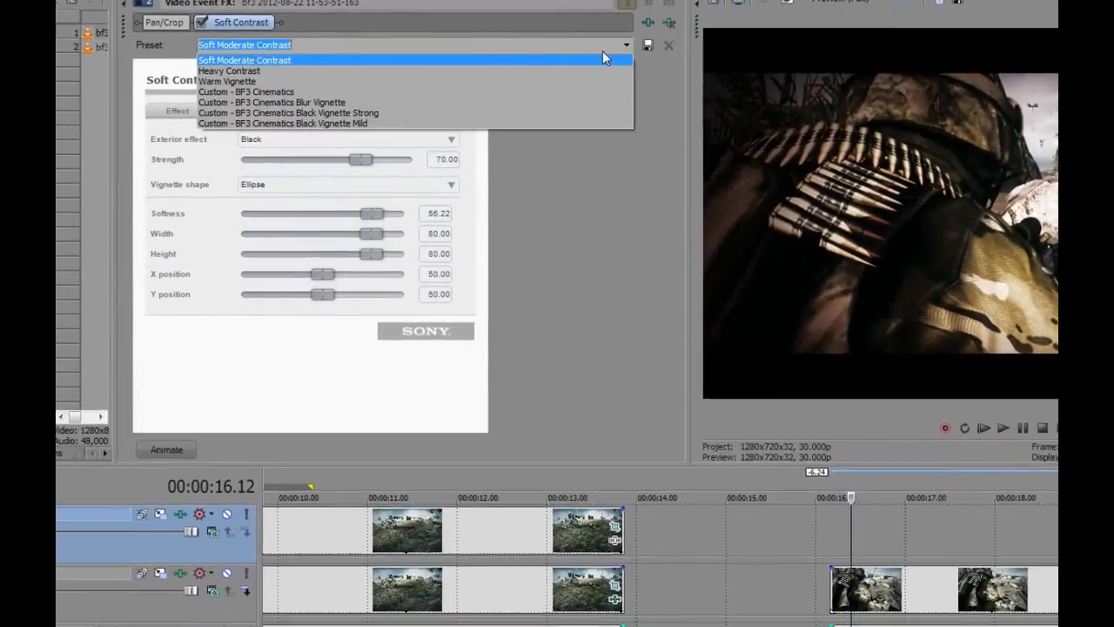